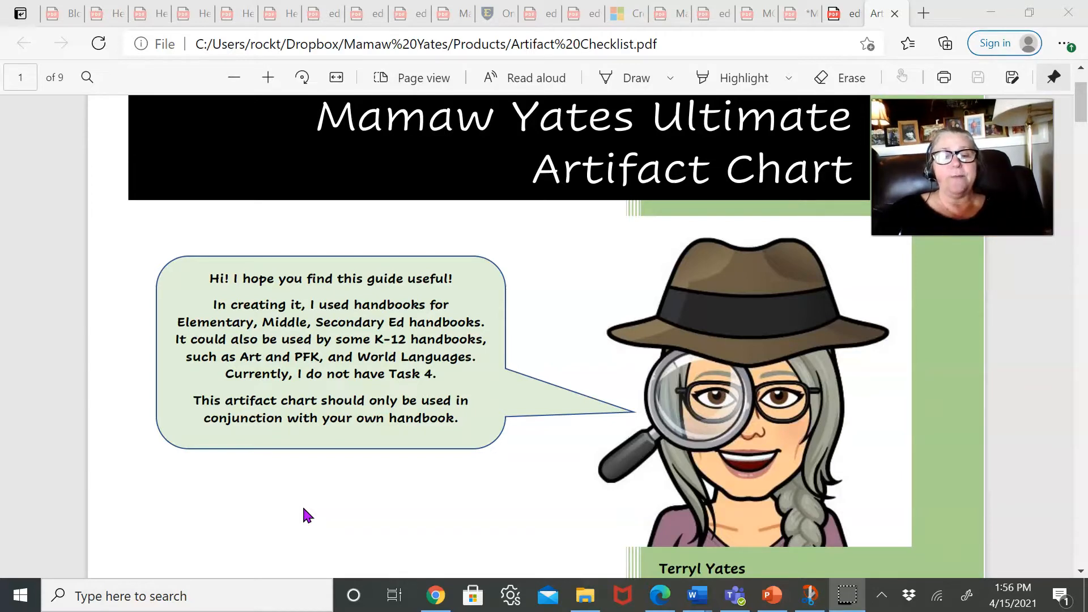
# Step: Scroll briefly down the chart's opening page and back up to the top
pyautogui.scroll(-3)
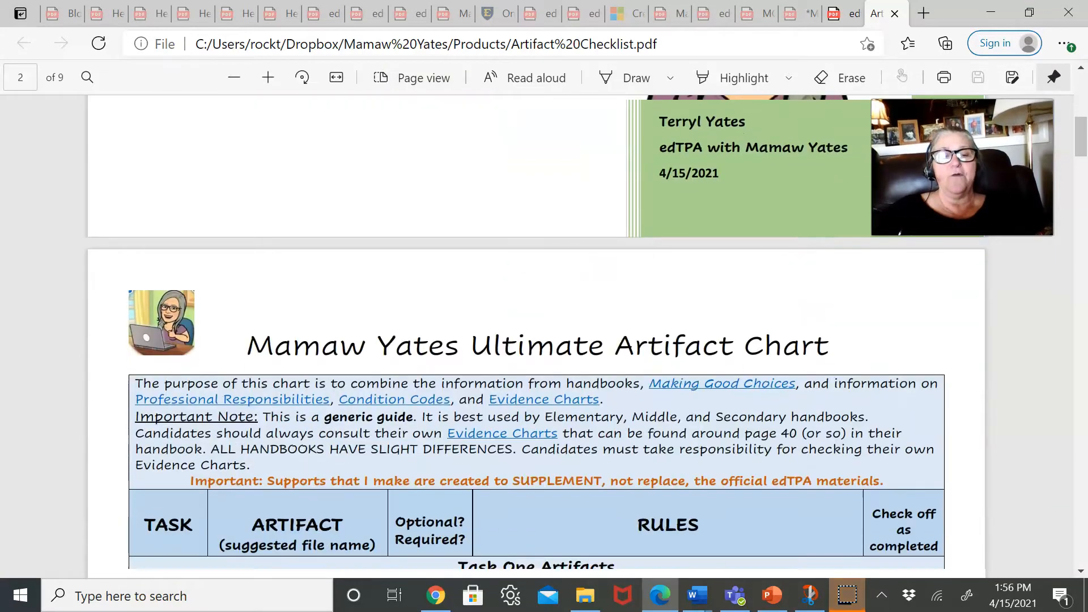
pyautogui.scroll(-3)
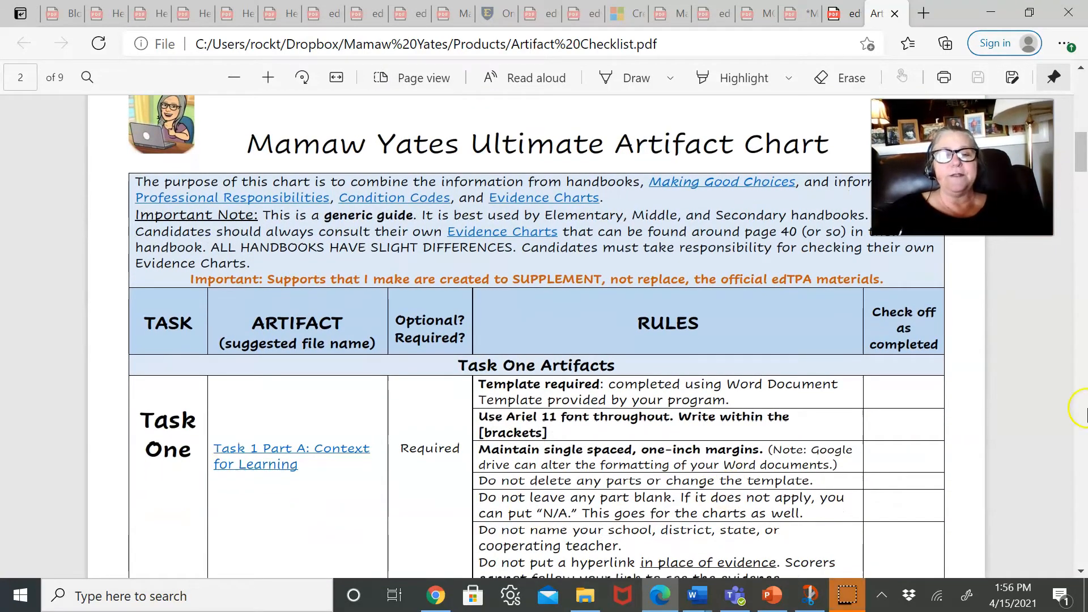
pyautogui.scroll(3)
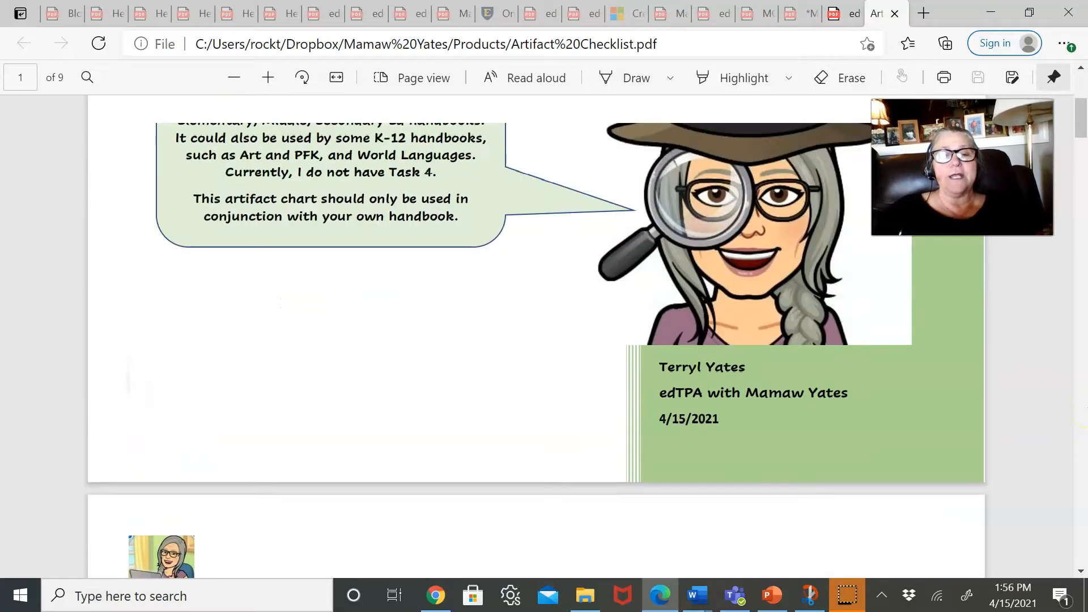
pyautogui.scroll(3)
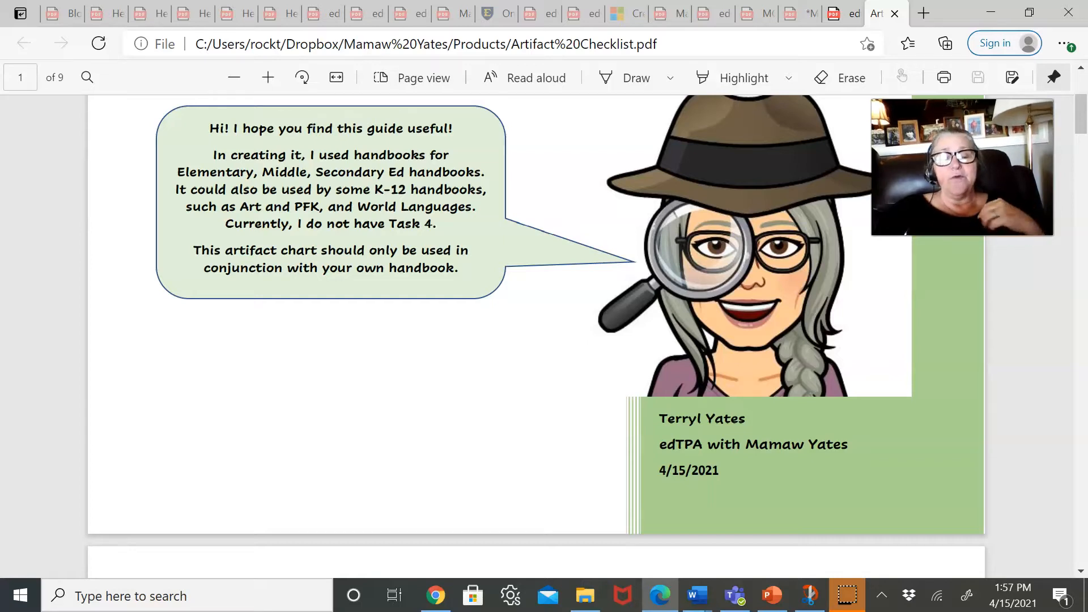
pyautogui.moveTo(479, 371)
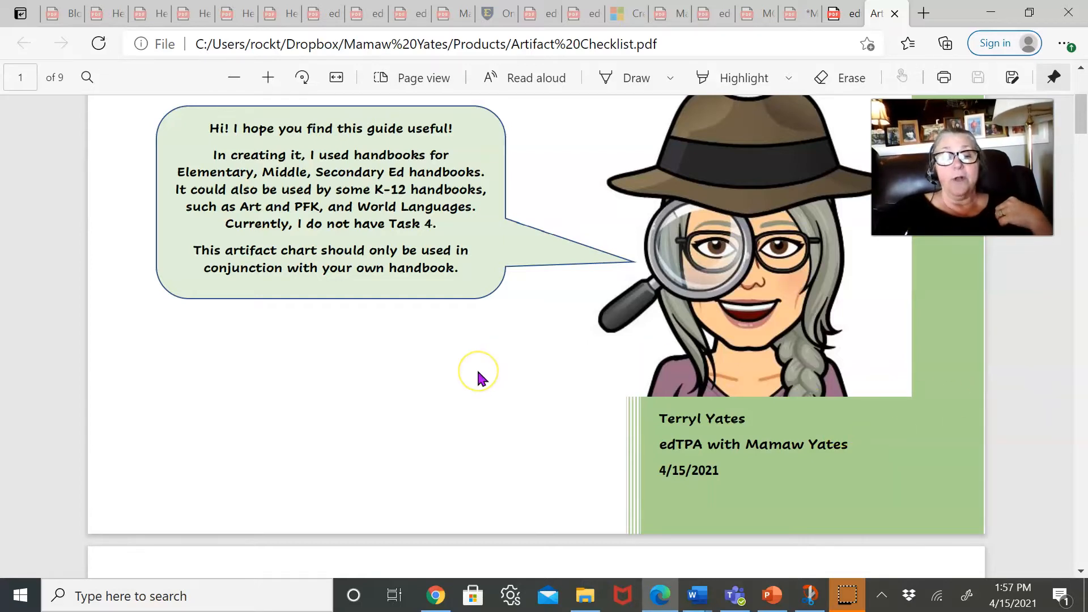
pyautogui.moveTo(566, 358)
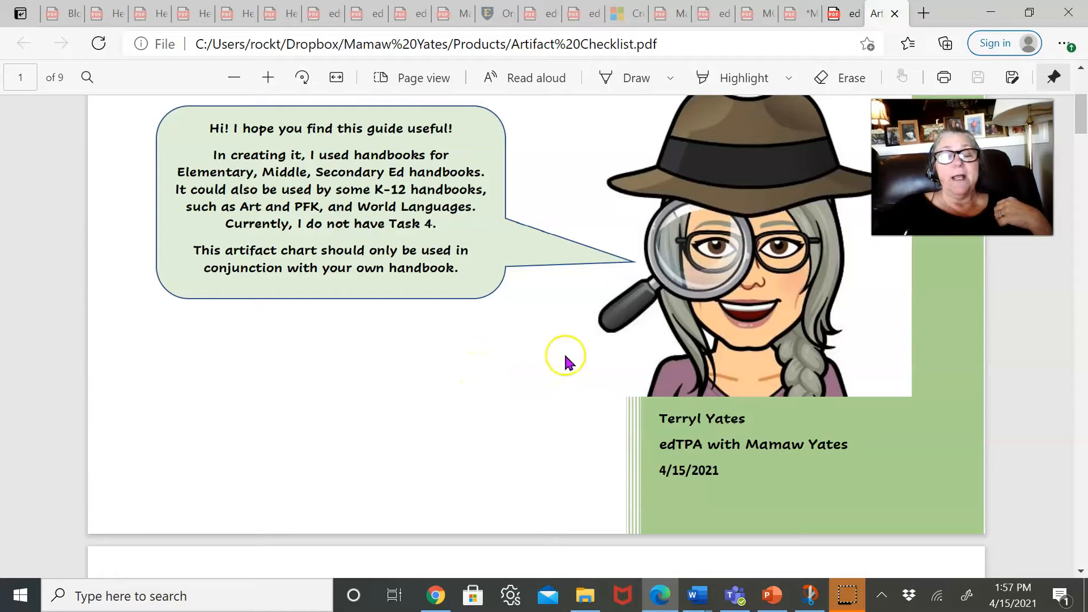
pyautogui.moveTo(1027, 429)
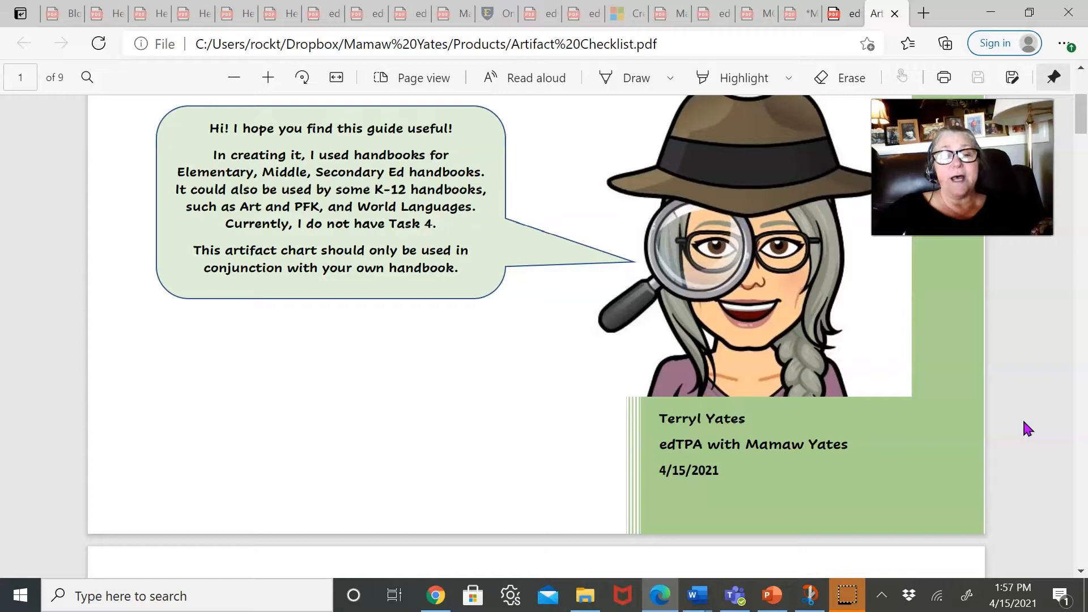
# Step: Scroll down to page 2's introduction with its linked resources
pyautogui.scroll(-3)
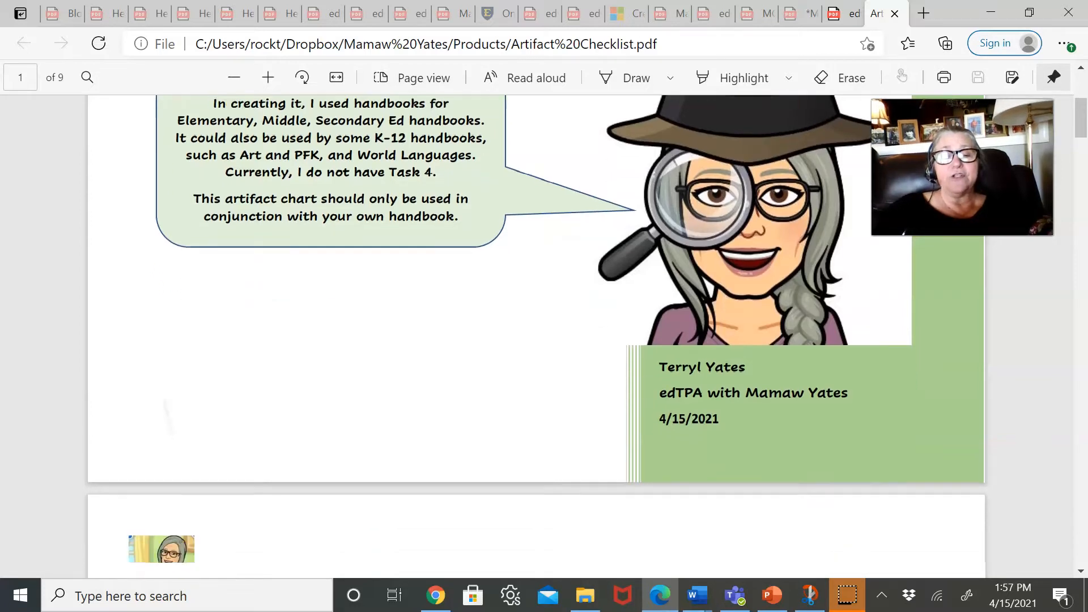
pyautogui.scroll(-3)
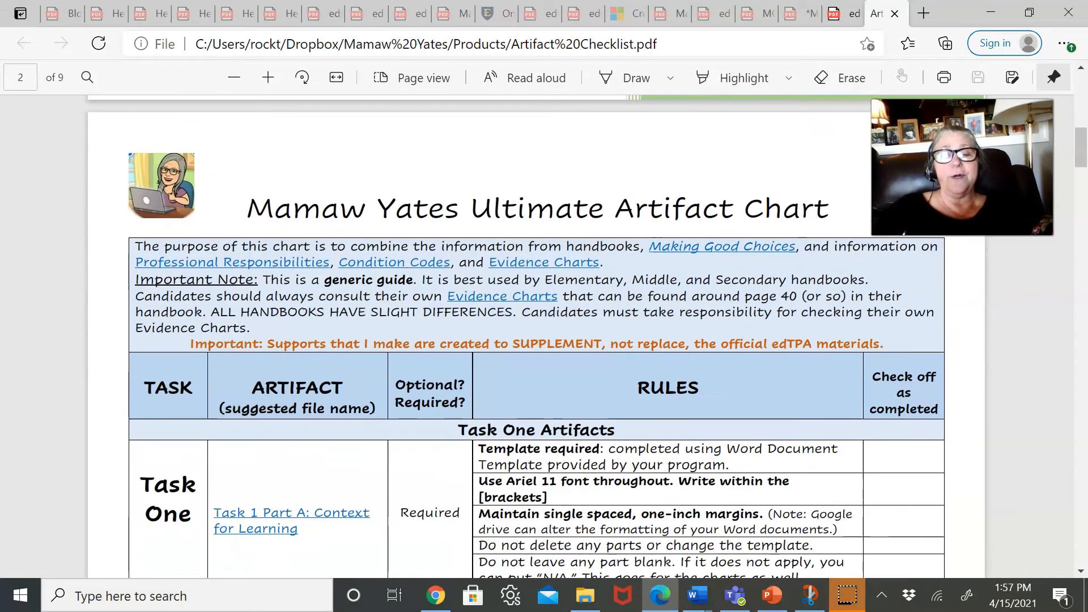
pyautogui.scroll(-3)
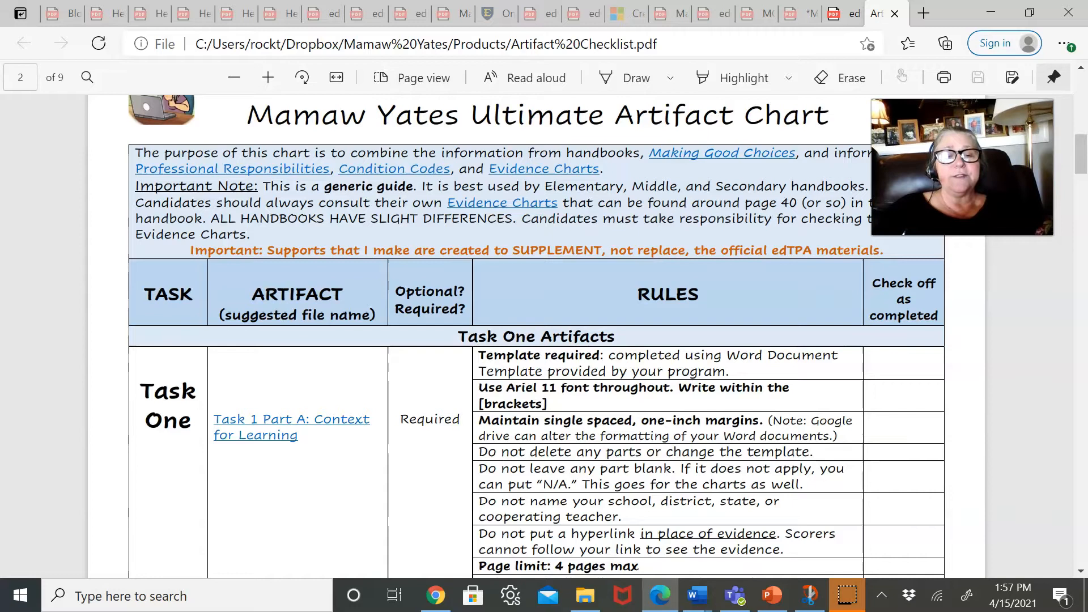
pyautogui.scroll(-3)
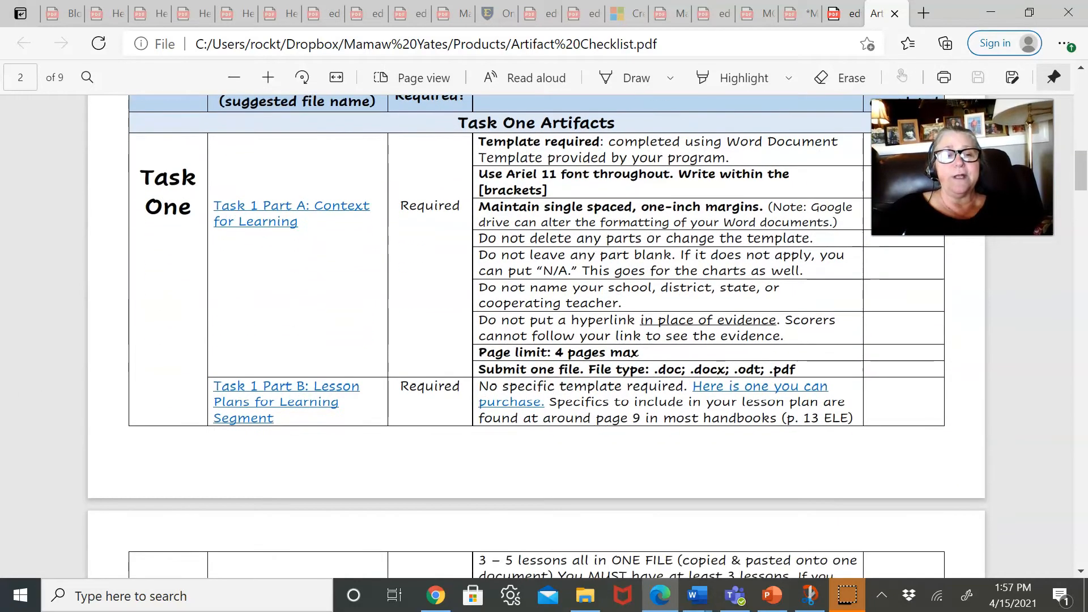
pyautogui.scroll(3)
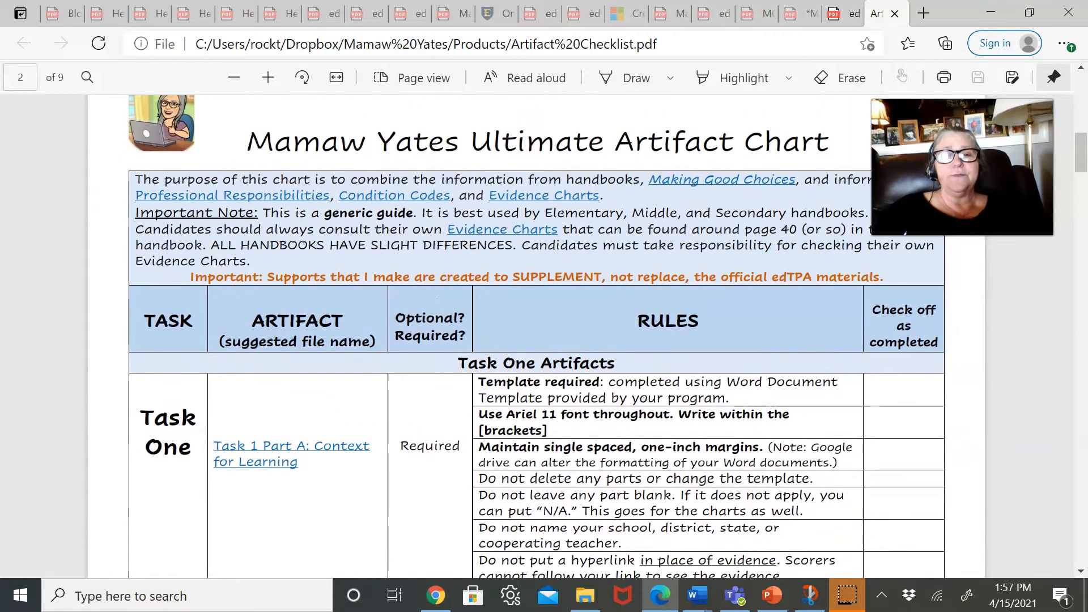
pyautogui.moveTo(760, 187)
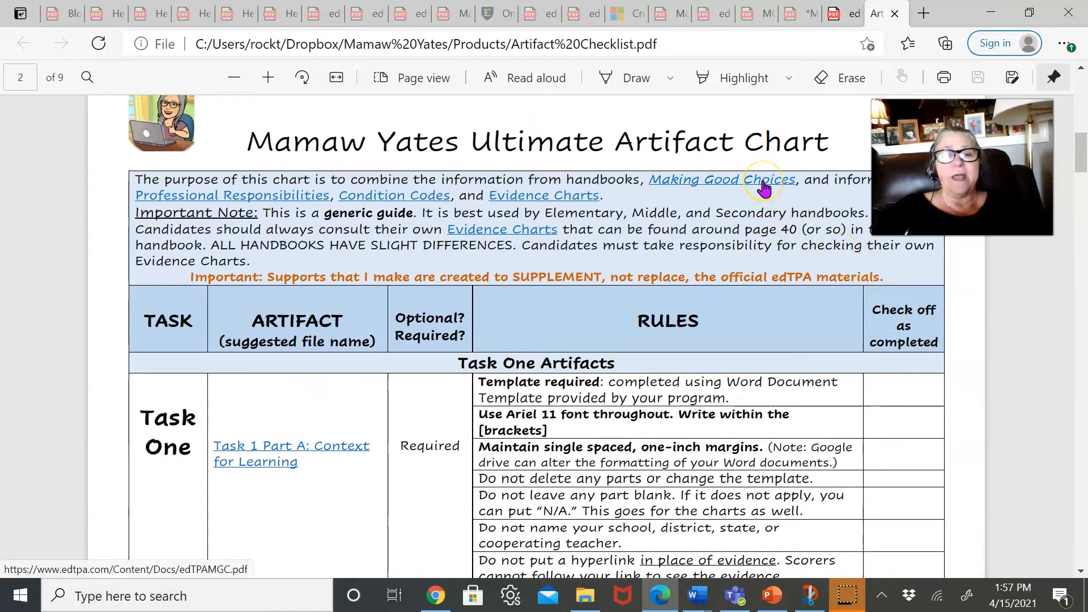
pyautogui.moveTo(281, 198)
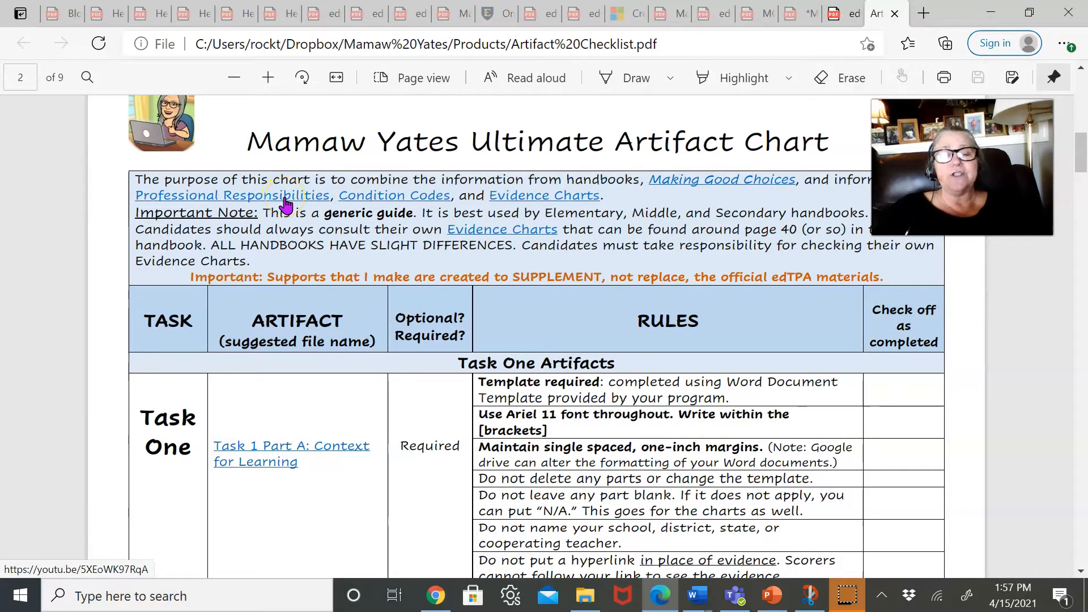
pyautogui.moveTo(393, 197)
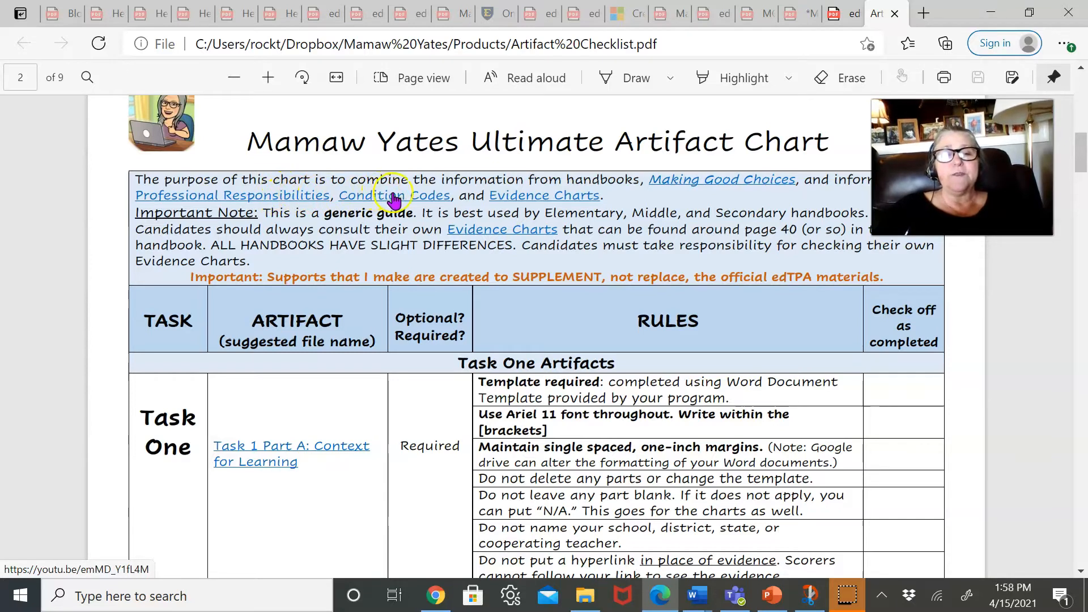
pyautogui.moveTo(323, 222)
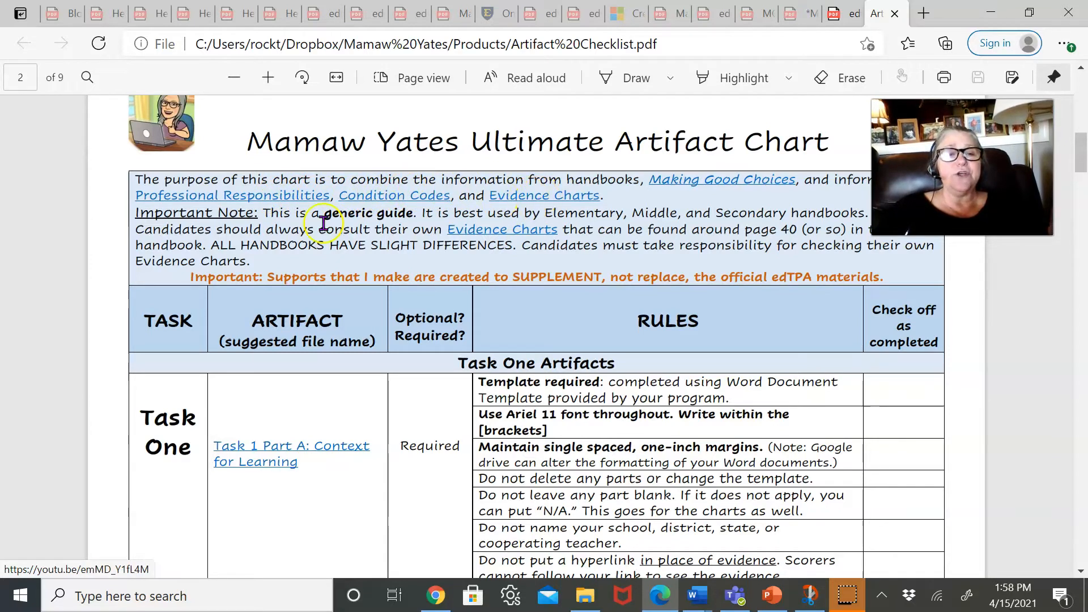
pyautogui.moveTo(991, 309)
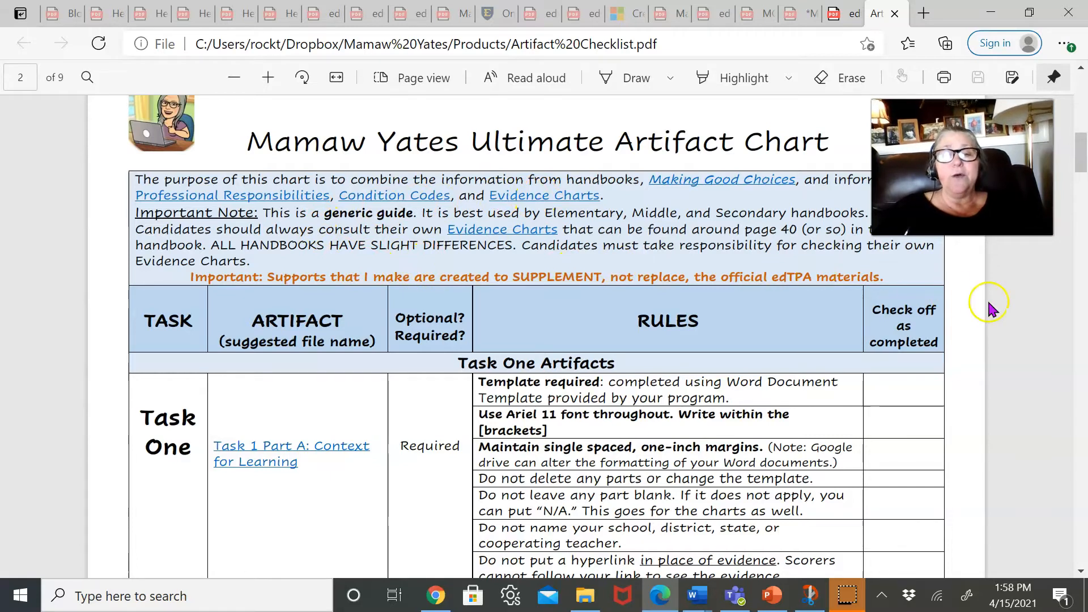
pyautogui.moveTo(1080, 546)
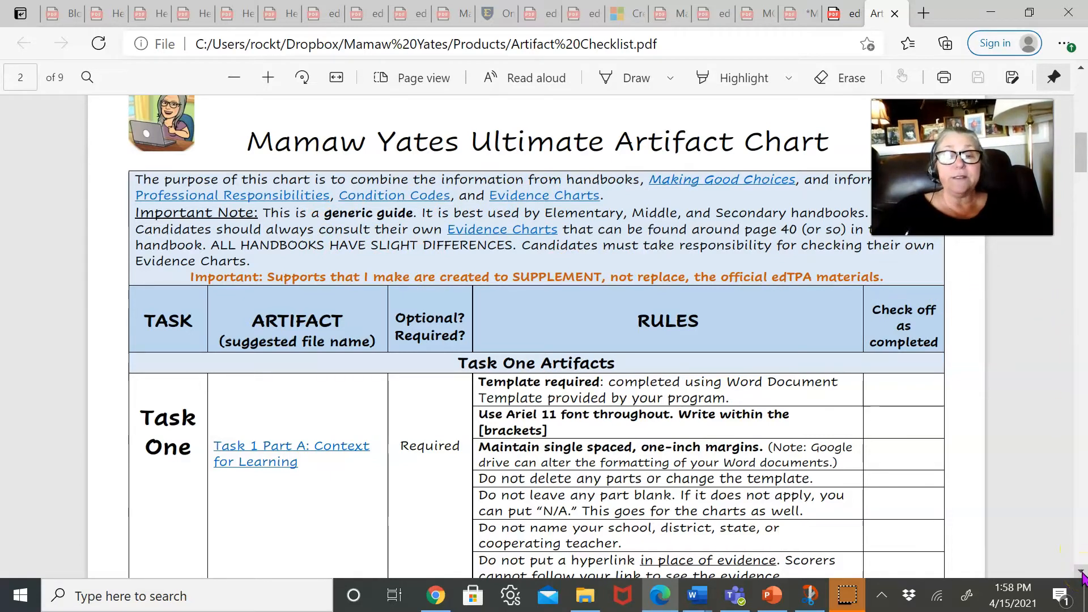
# Step: Scroll on to the Task One Artifacts table showing the Part A and Part B rows
pyautogui.scroll(-3)
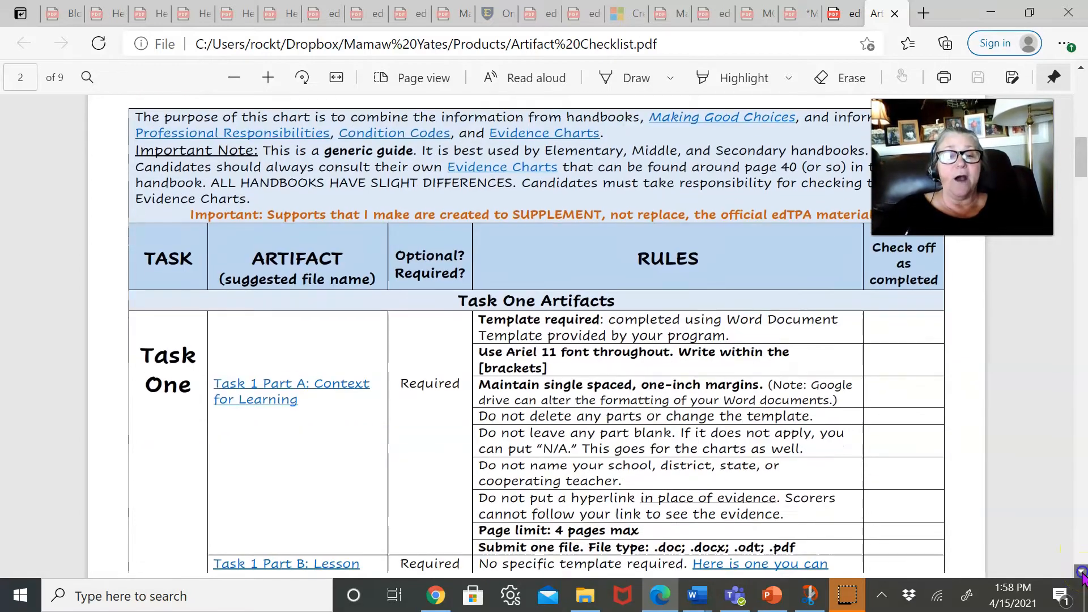
pyautogui.scroll(-3)
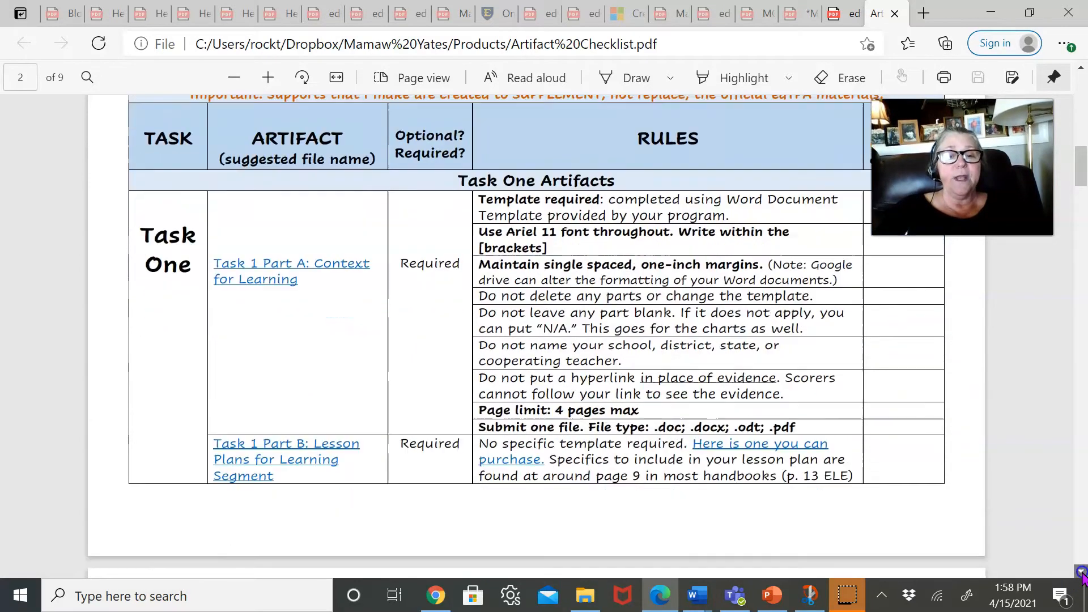
pyautogui.scroll(3)
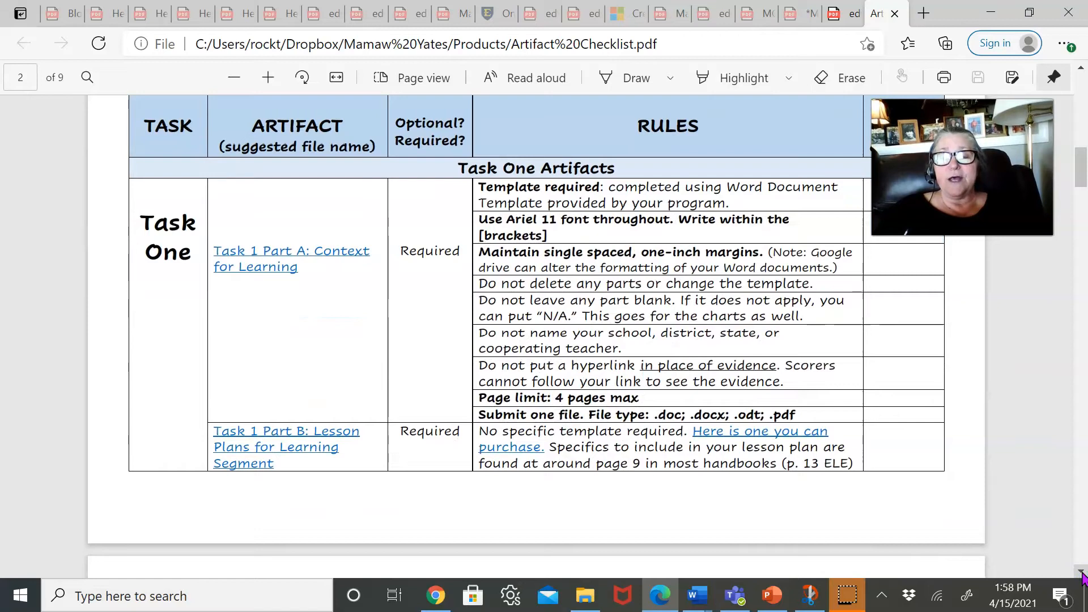
pyautogui.moveTo(935, 501)
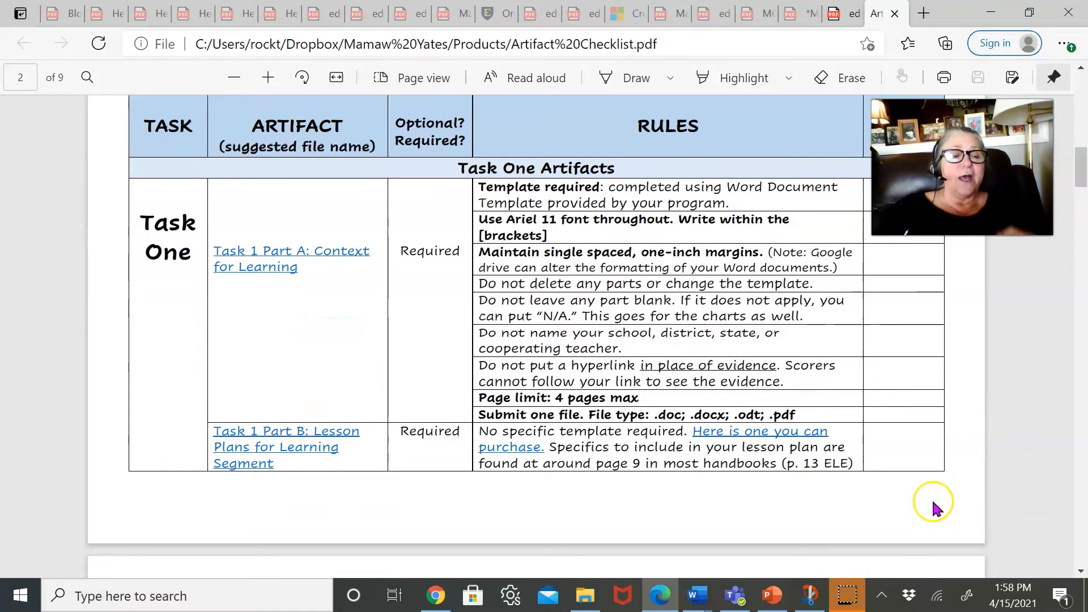
pyautogui.moveTo(1011, 475)
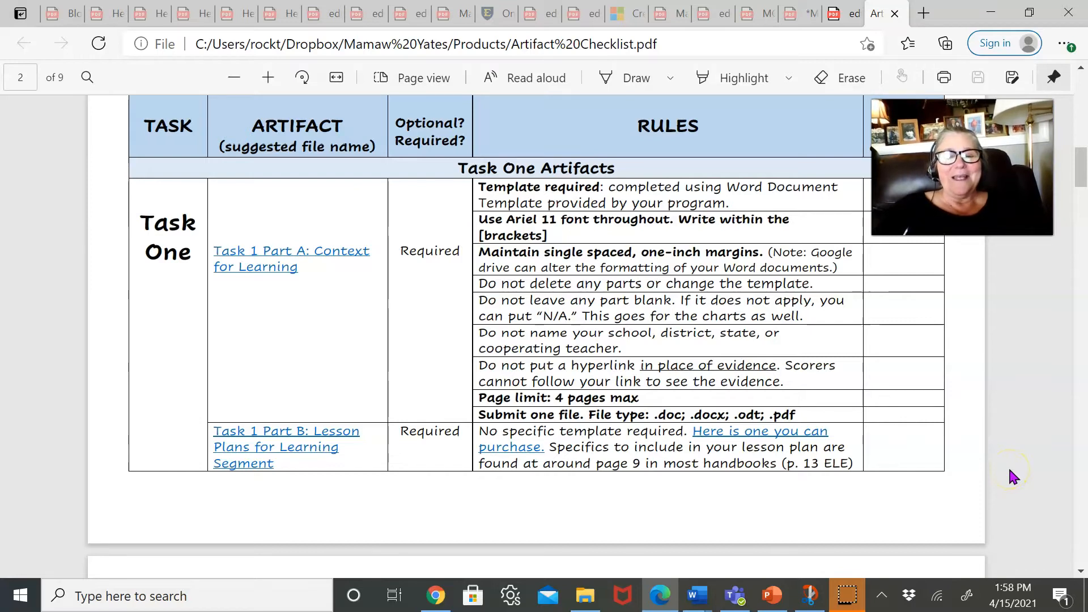
pyautogui.moveTo(772, 278)
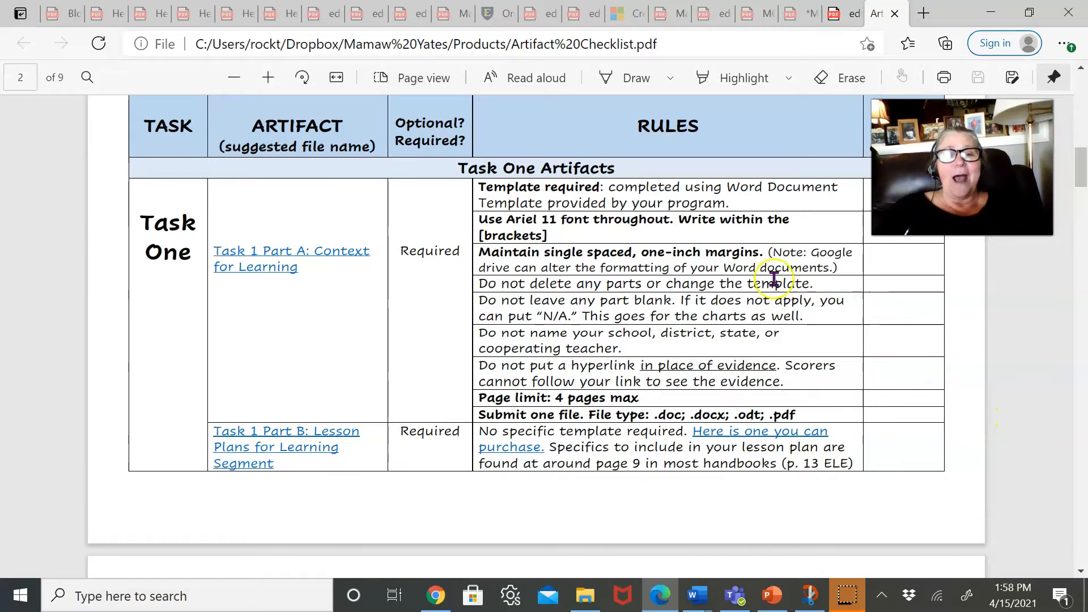
pyautogui.scroll(3)
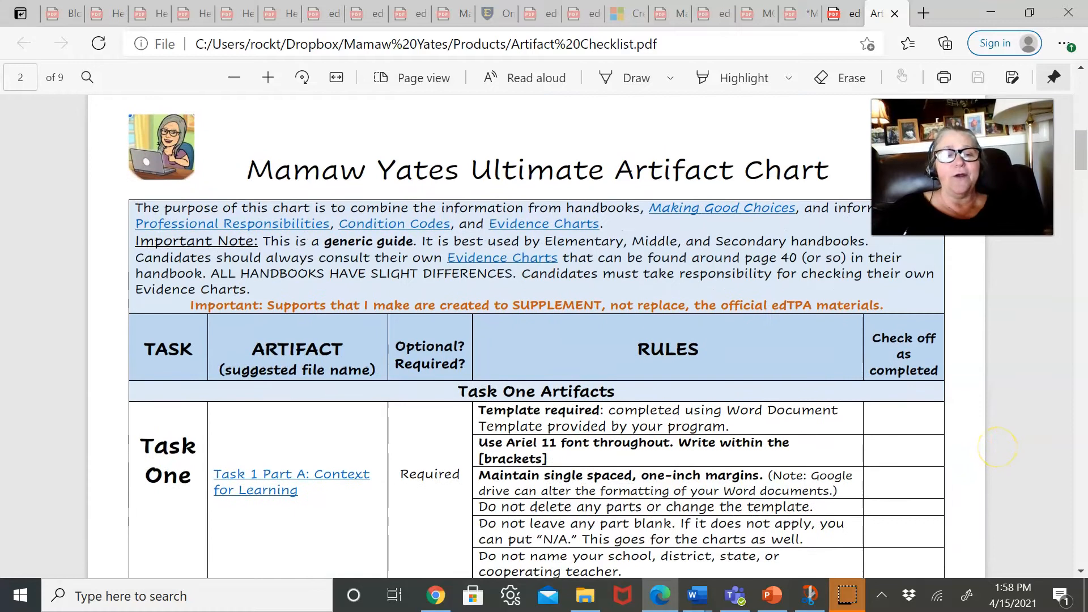
pyautogui.scroll(-3)
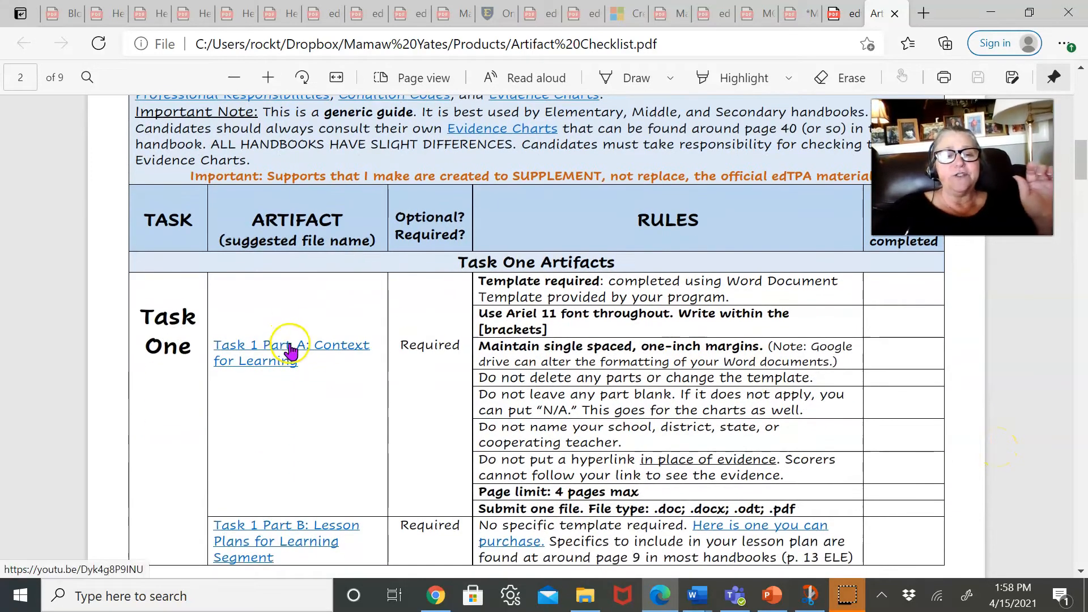
# Step: Open and pause the Part A Context for Learning video, then return to the Artifact Chart tab
pyautogui.click(290, 345)
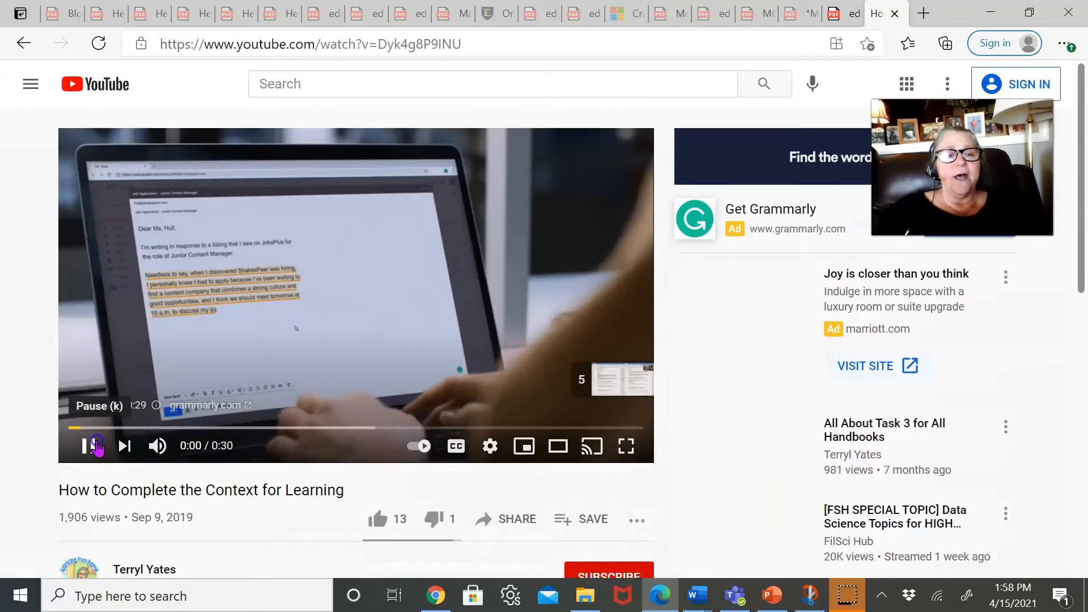
pyautogui.click(90, 445)
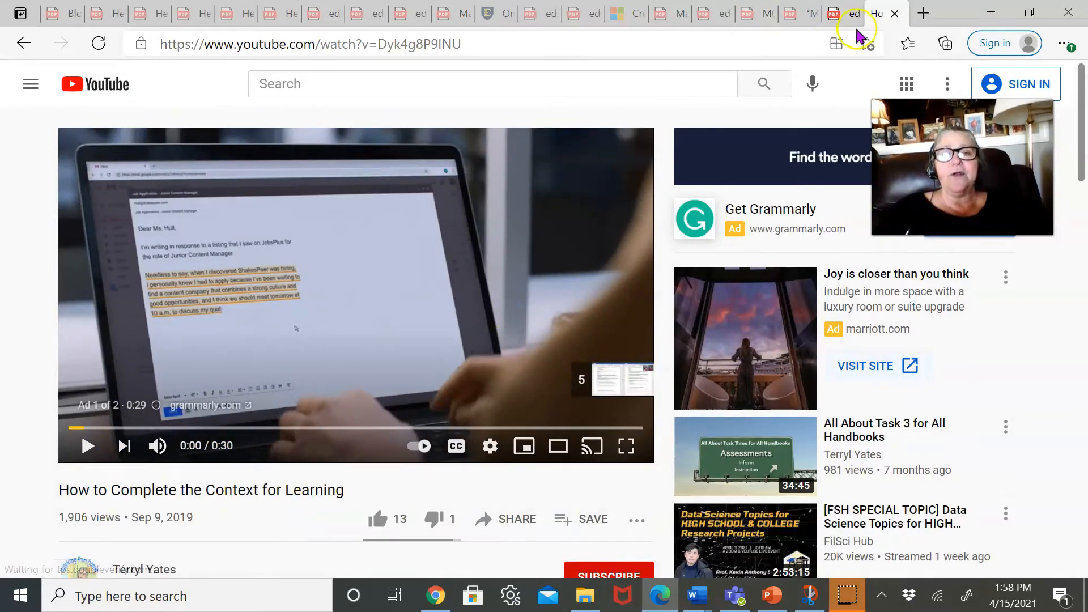
pyautogui.click(842, 13)
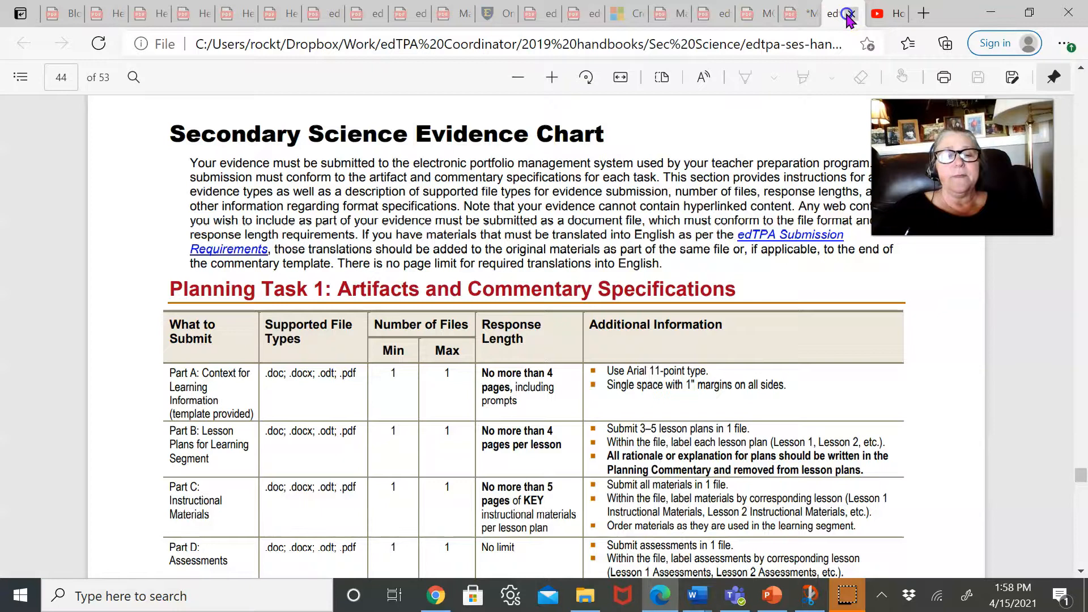
pyautogui.click(795, 13)
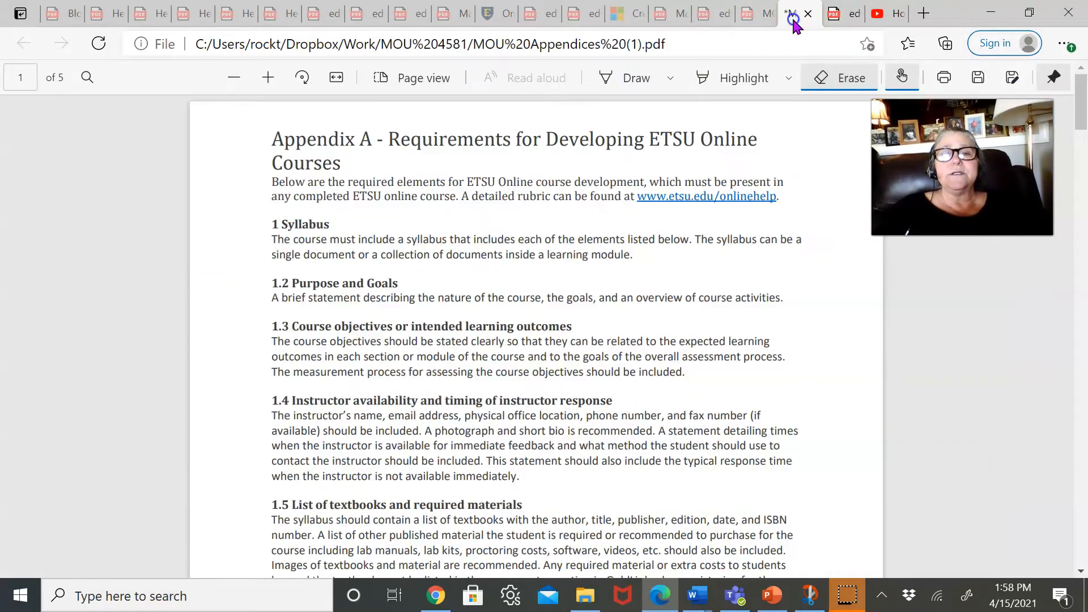
pyautogui.moveTo(882, 59)
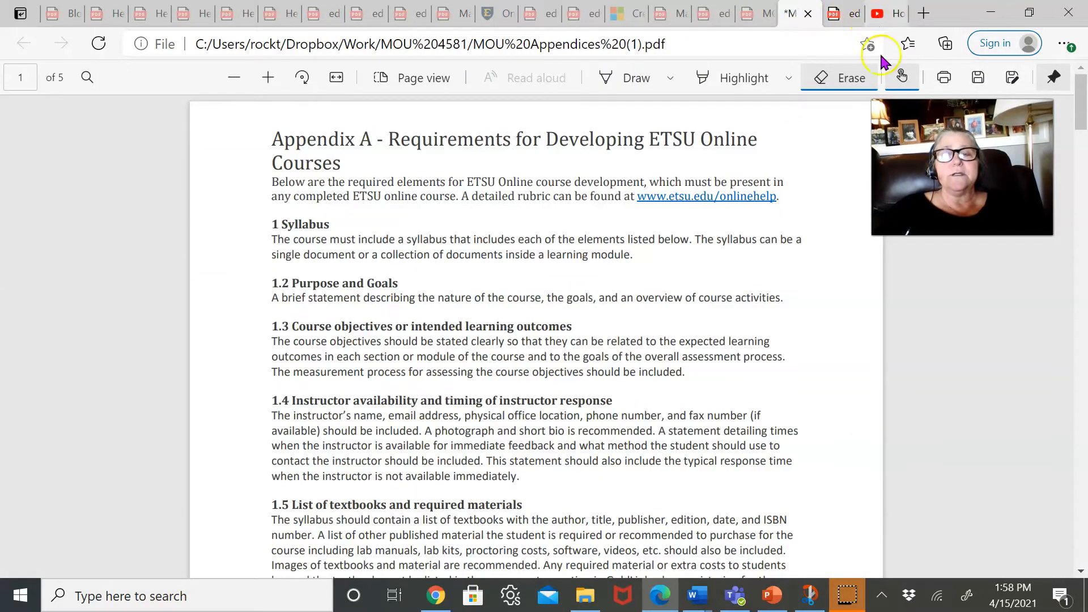
pyautogui.moveTo(24, 588)
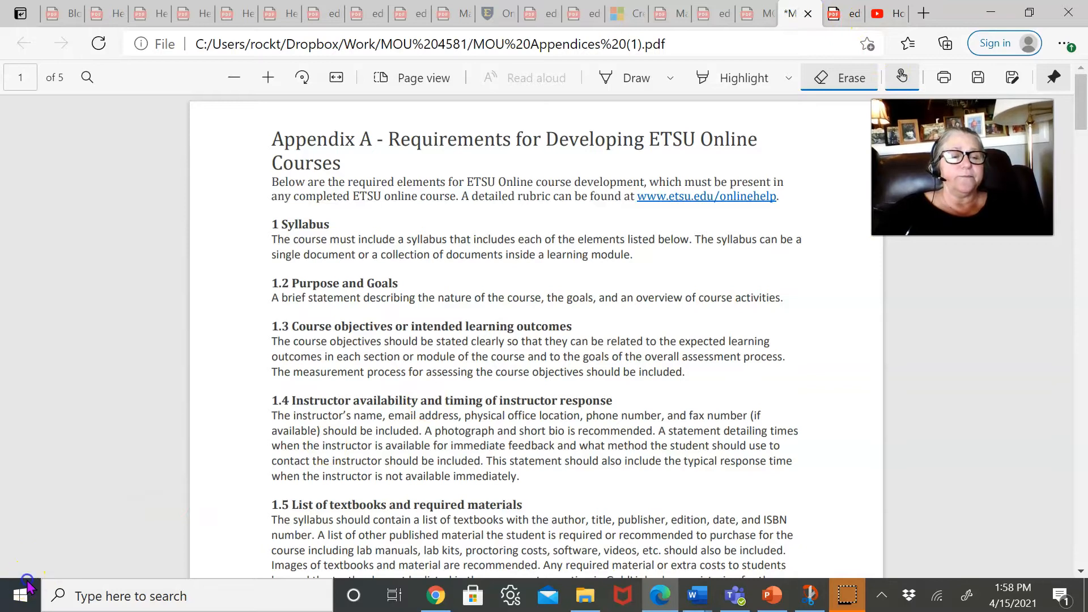
pyautogui.click(877, 12)
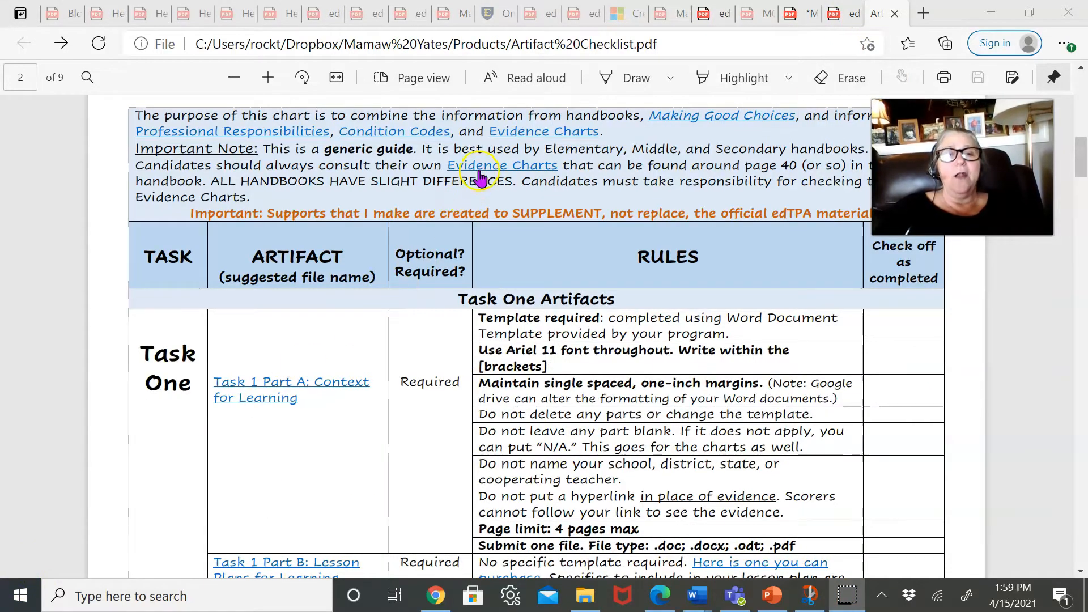
# Step: Scroll through Task One's remaining artifact rules on pages 2–4
pyautogui.scroll(-3)
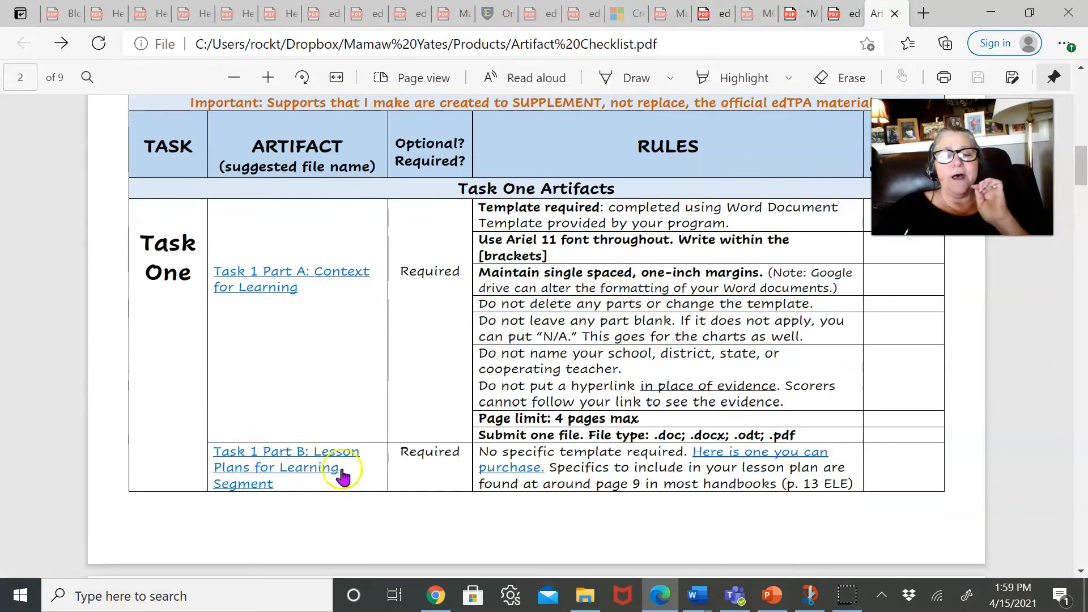
pyautogui.moveTo(298, 467)
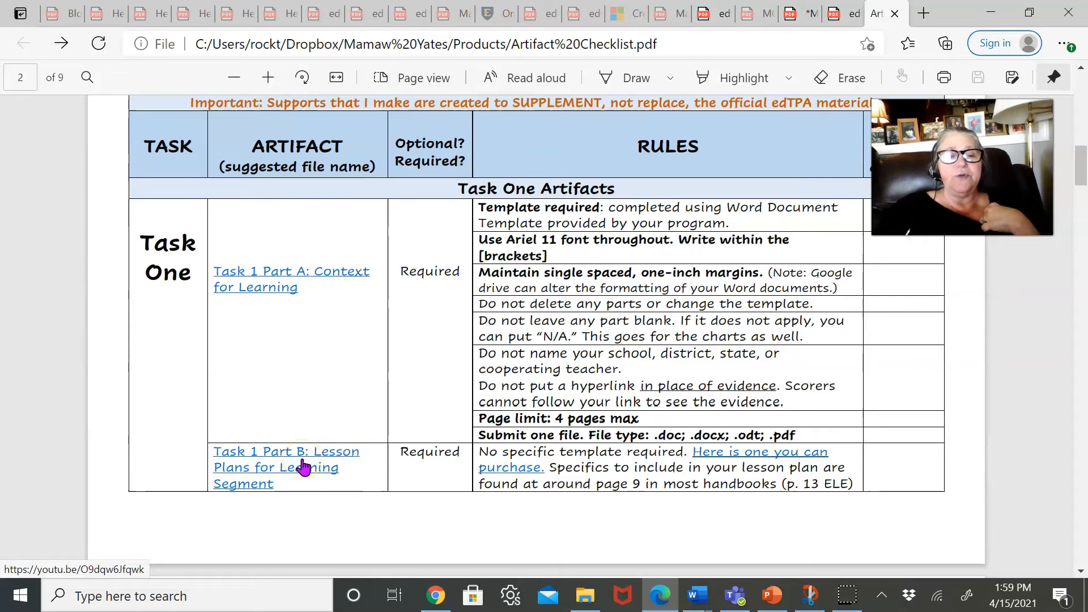
pyautogui.moveTo(308, 488)
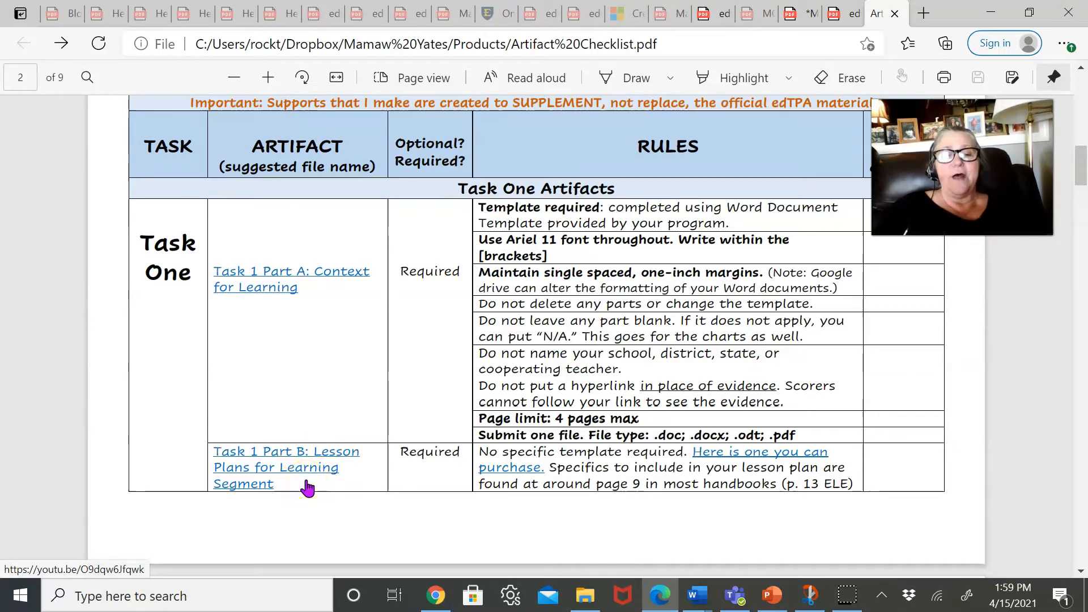
pyautogui.scroll(-3)
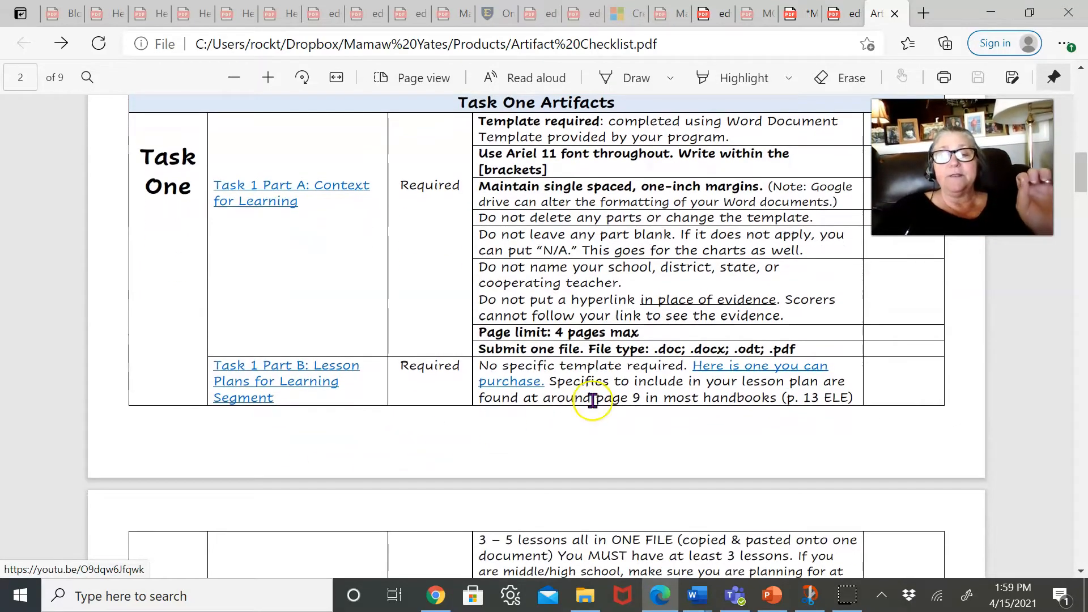
pyautogui.scroll(-3)
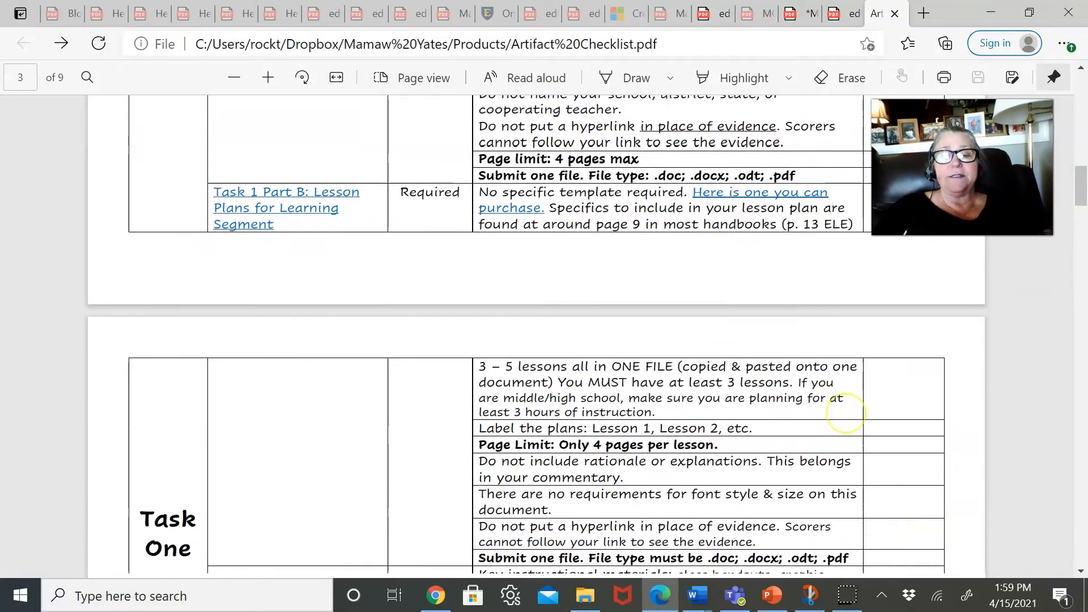
pyautogui.scroll(-3)
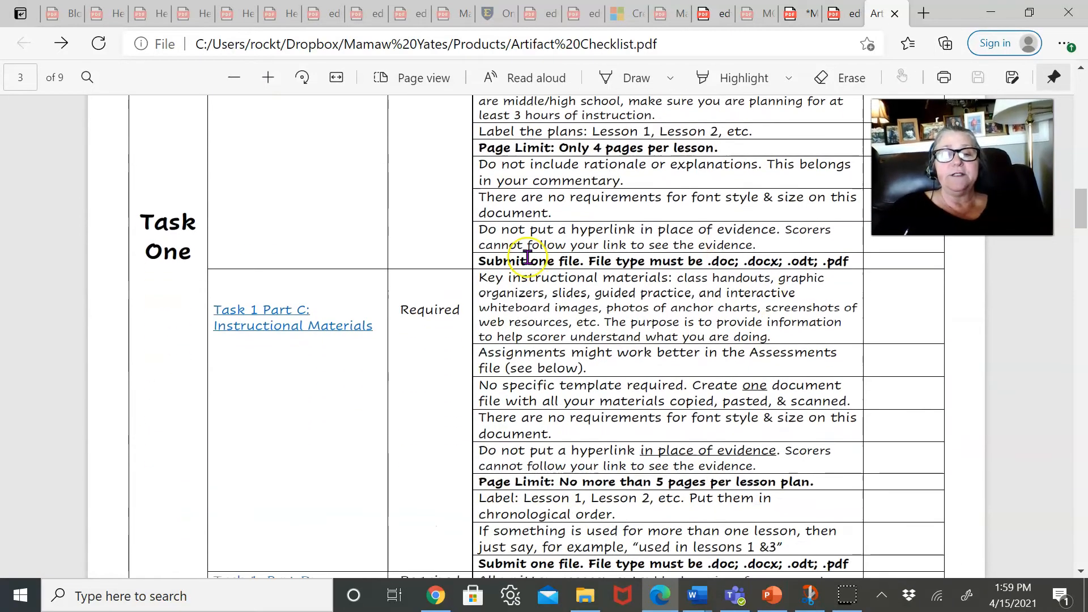
pyautogui.scroll(3)
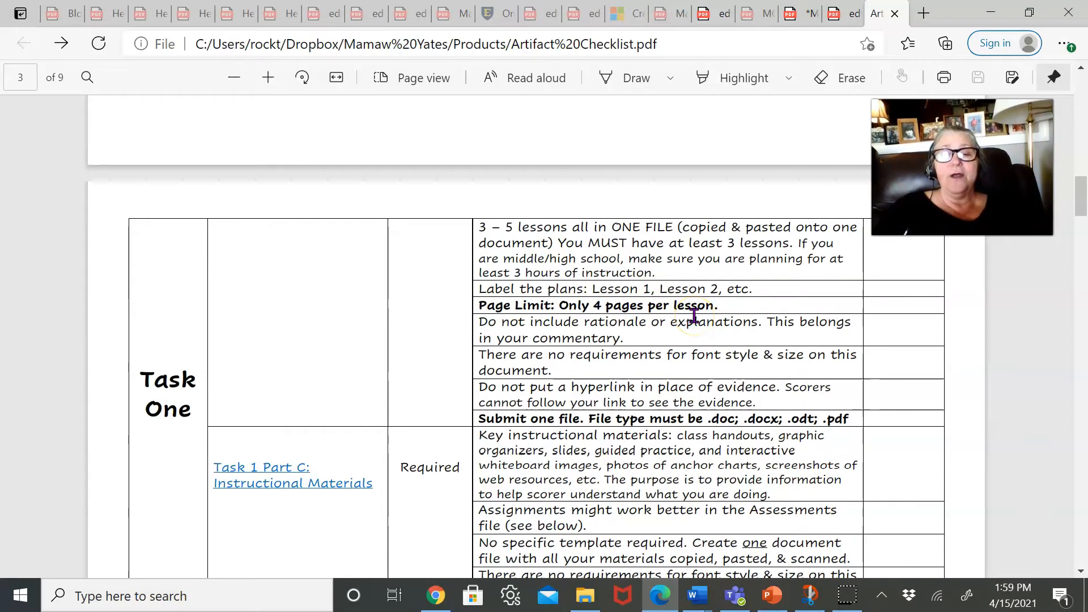
# Step: Scroll on past Parts C–E to the Task Two Part A Video Clip(s) table on page 5
pyautogui.scroll(-3)
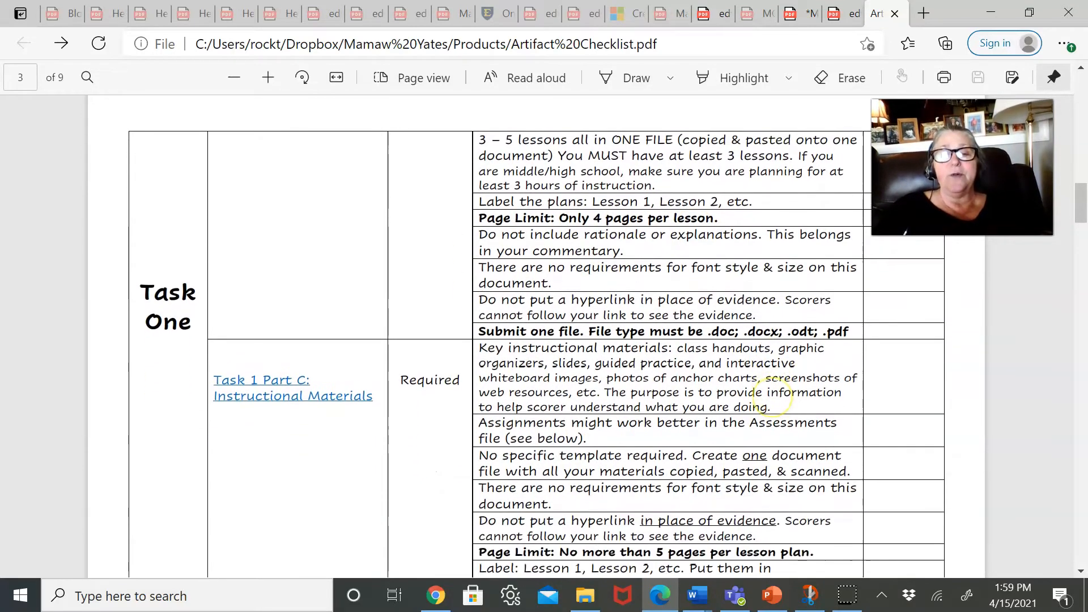
pyautogui.scroll(-3)
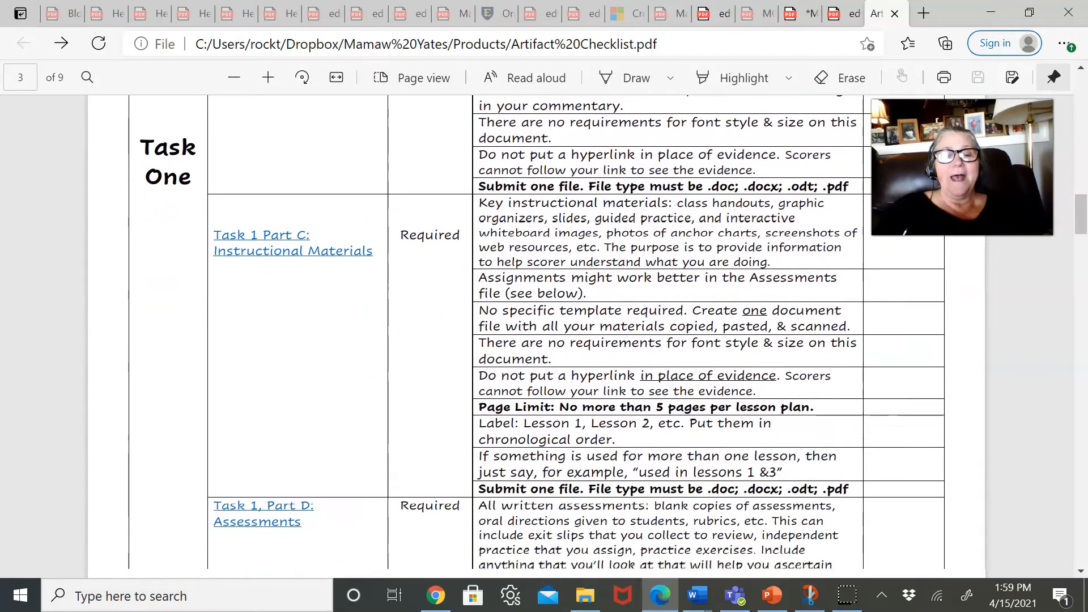
pyautogui.scroll(-3)
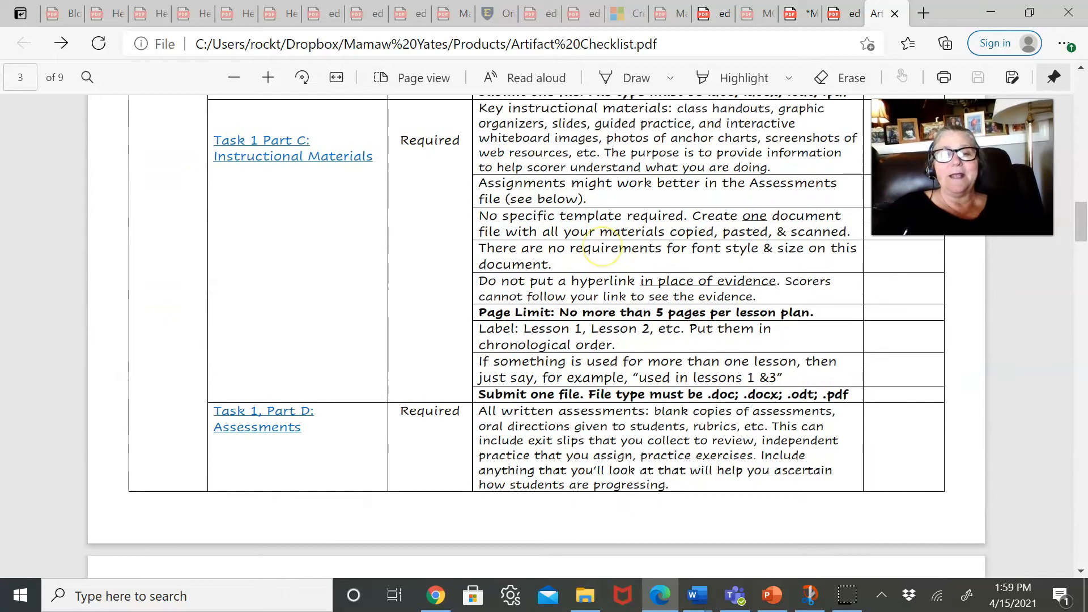
pyautogui.moveTo(620, 341)
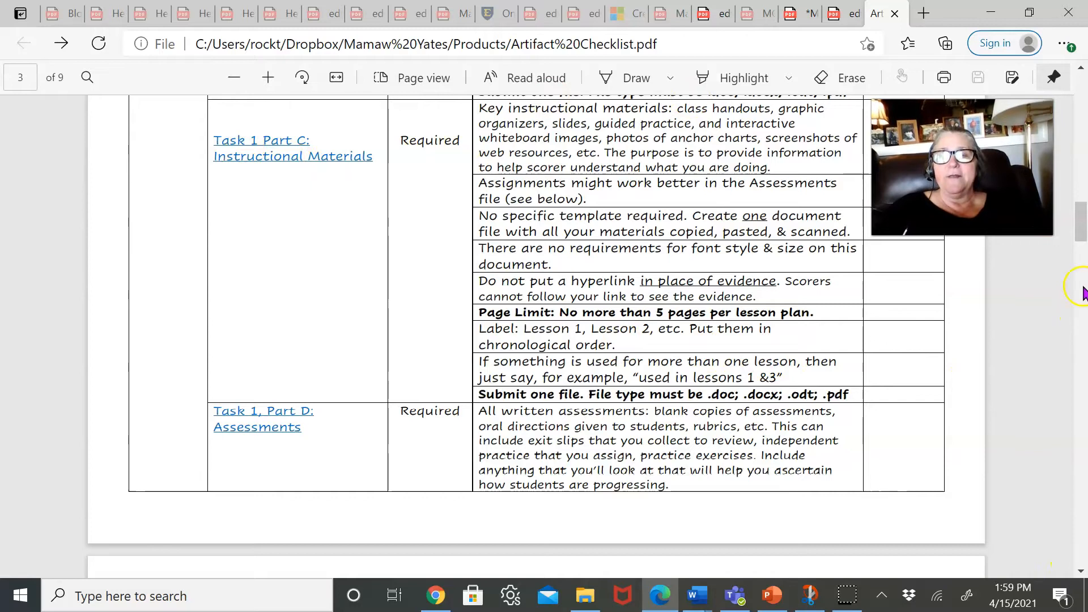
pyautogui.scroll(-3)
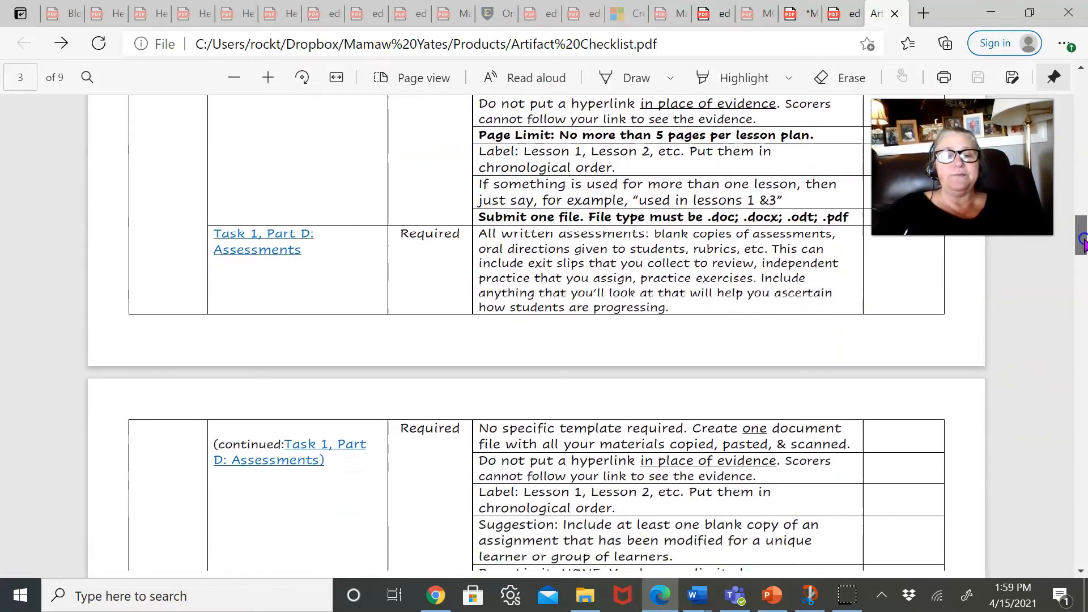
pyautogui.scroll(-3)
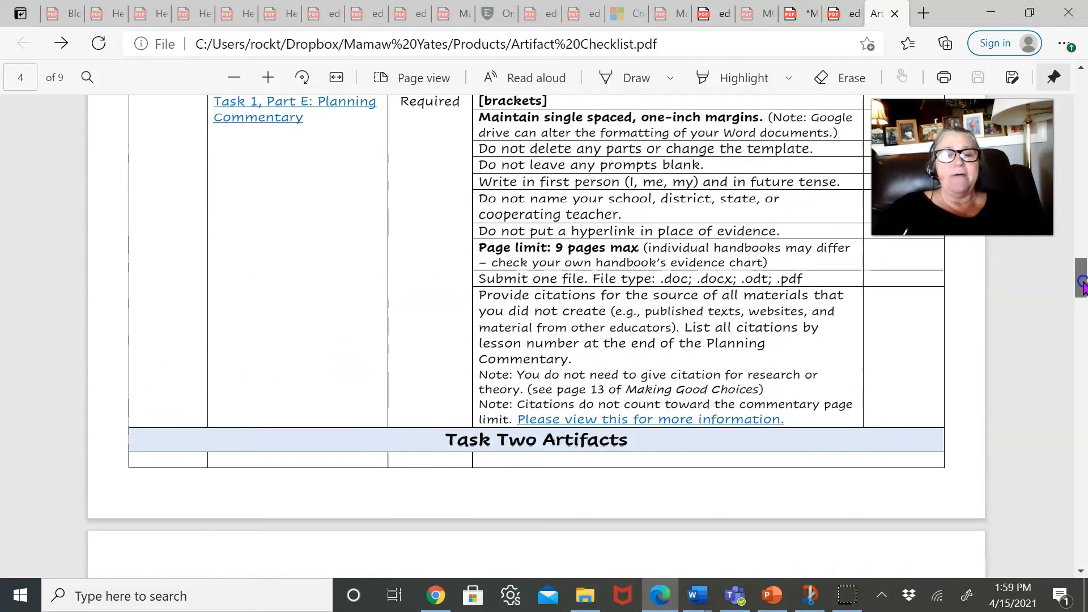
pyautogui.scroll(-3)
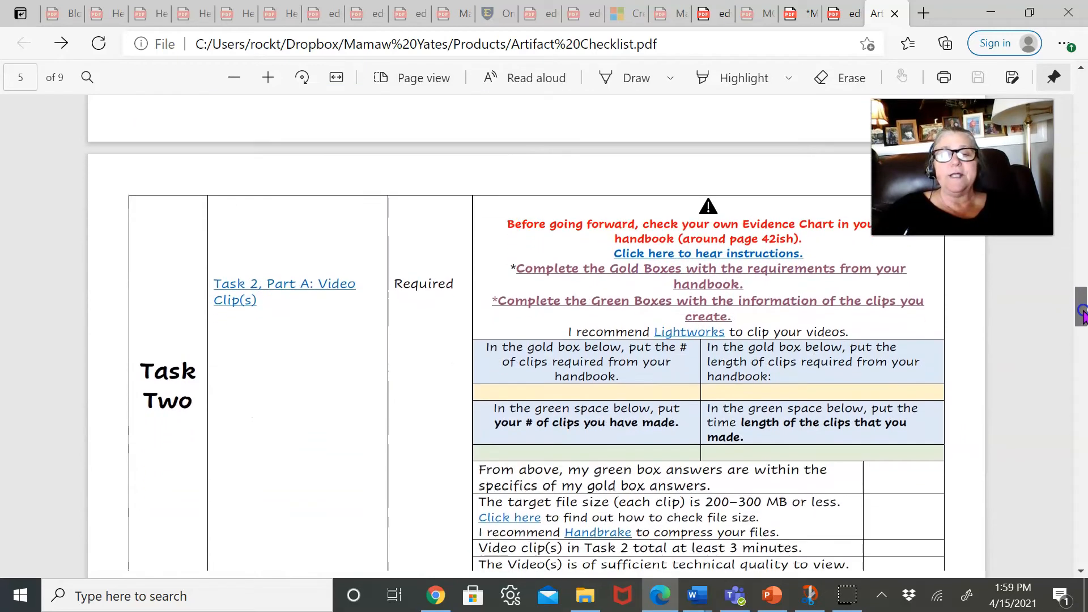
pyautogui.scroll(-3)
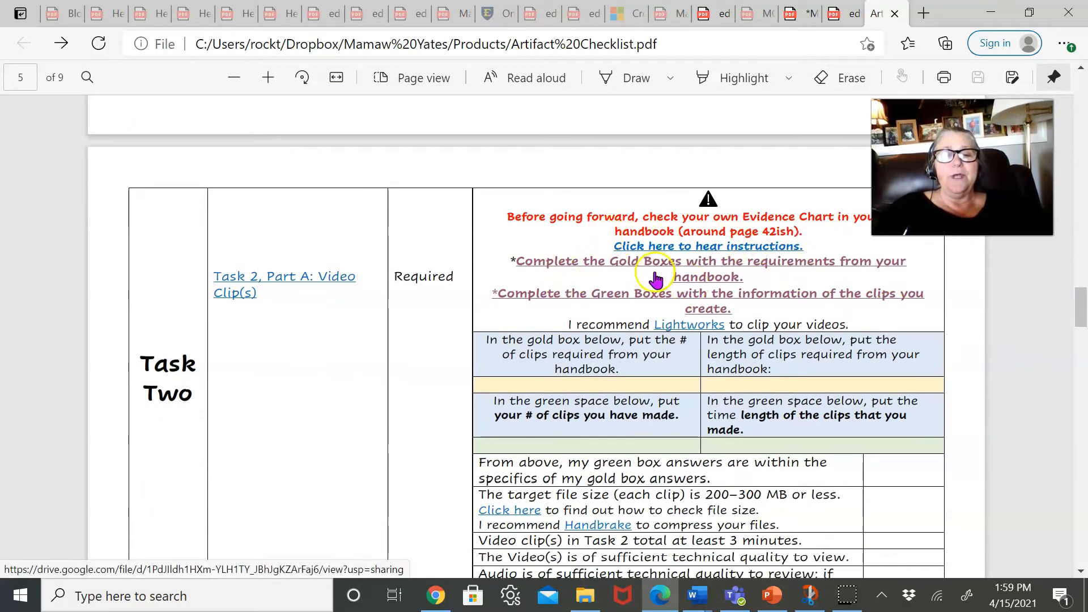
pyautogui.moveTo(733, 330)
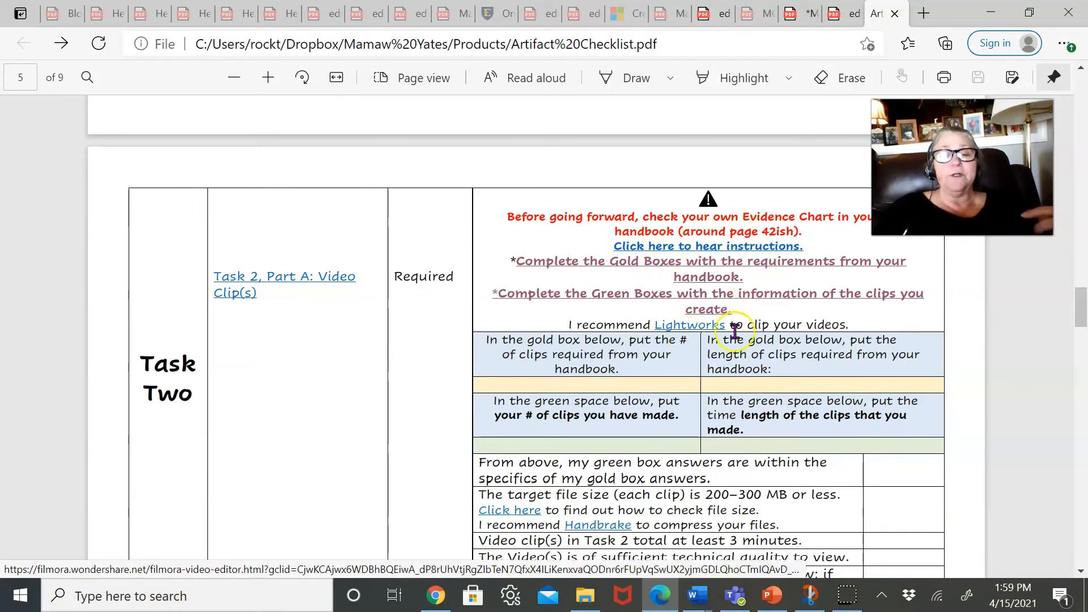
pyautogui.moveTo(718, 250)
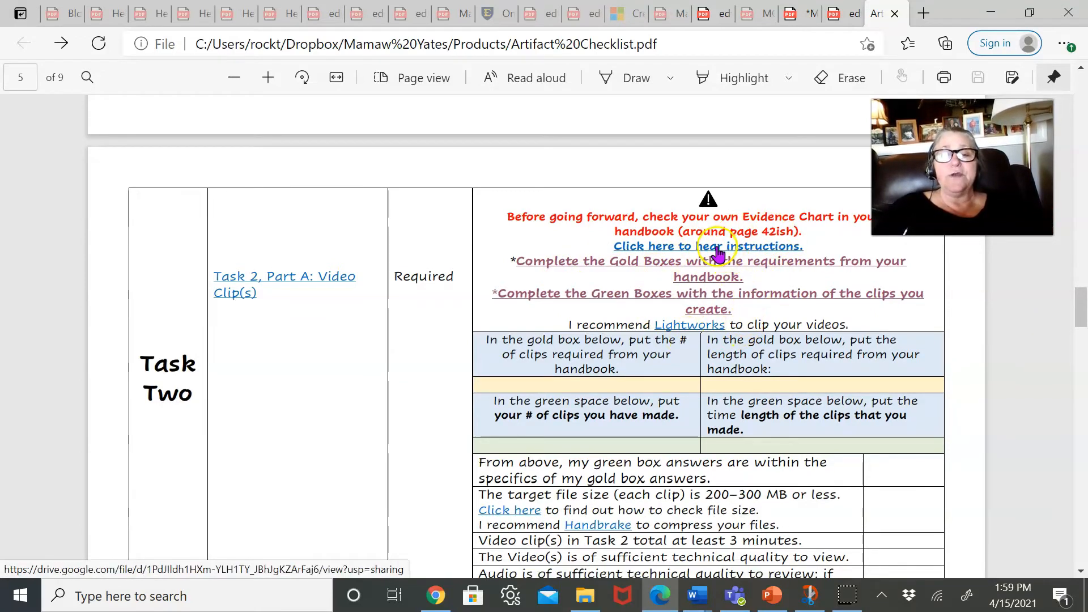
# Step: Open the Task Two 'Click here to hear instructions' audio on Google Drive, then go back to the PDF
pyautogui.click(707, 245)
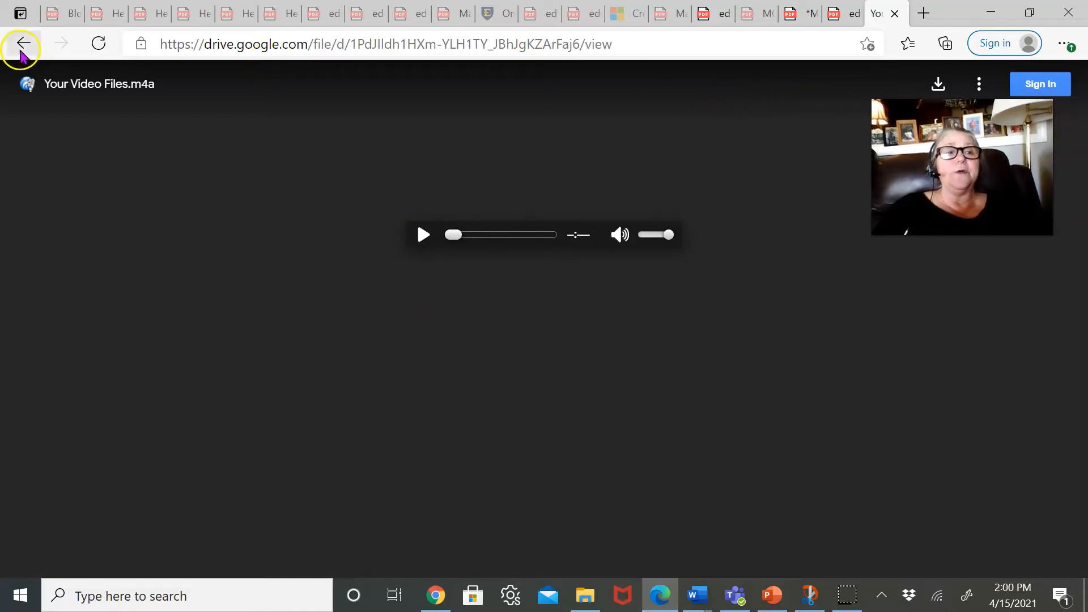
pyautogui.click(22, 43)
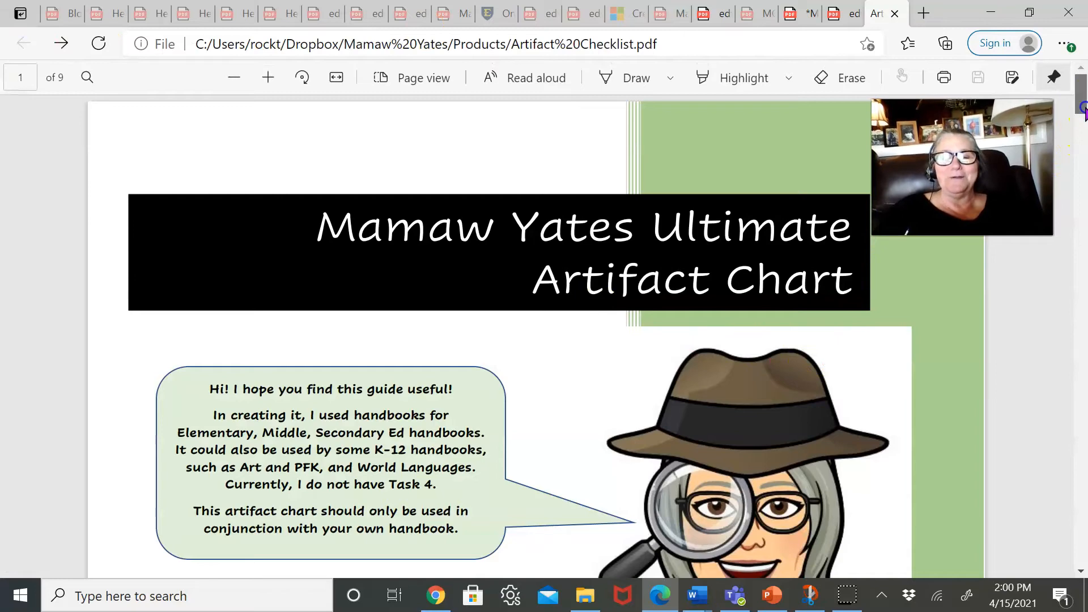
# Step: Scroll past the Task Two Part B rules to page 6's Task Three Student Work Samples table
pyautogui.scroll(-3)
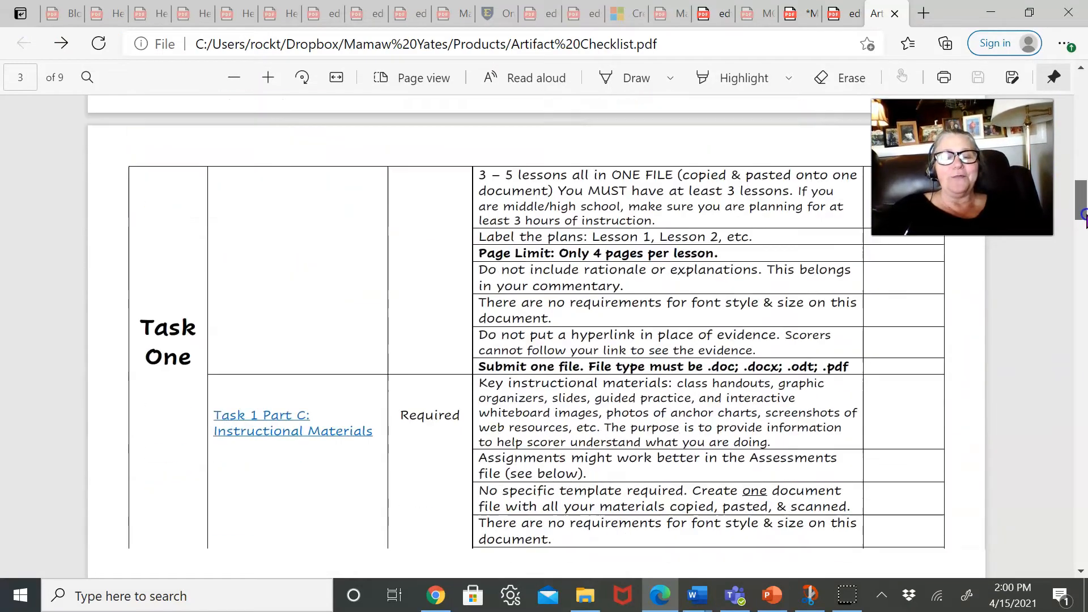
pyautogui.scroll(-3)
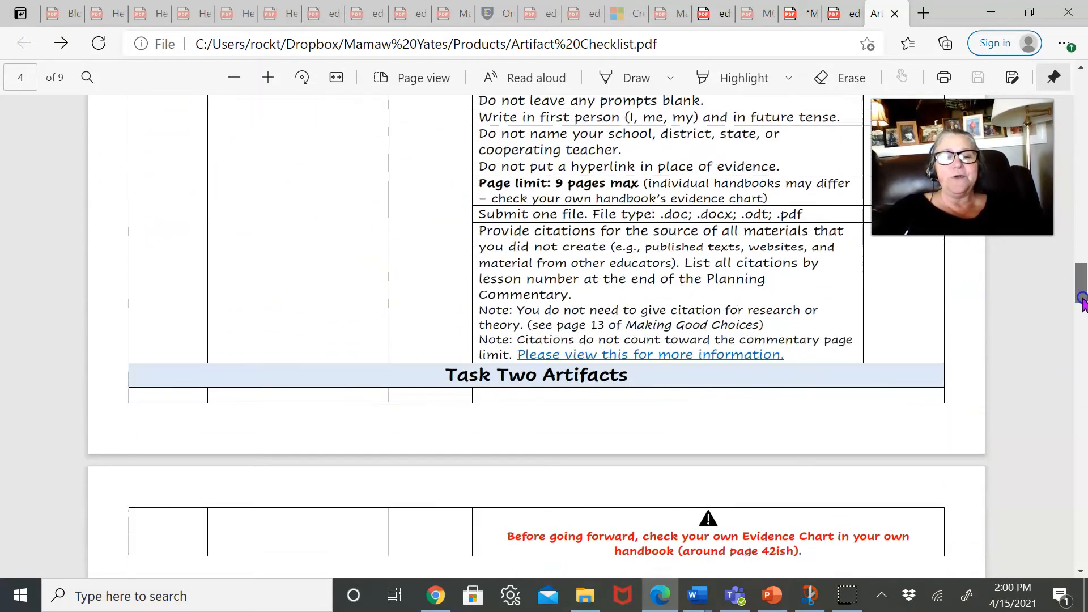
pyautogui.scroll(3)
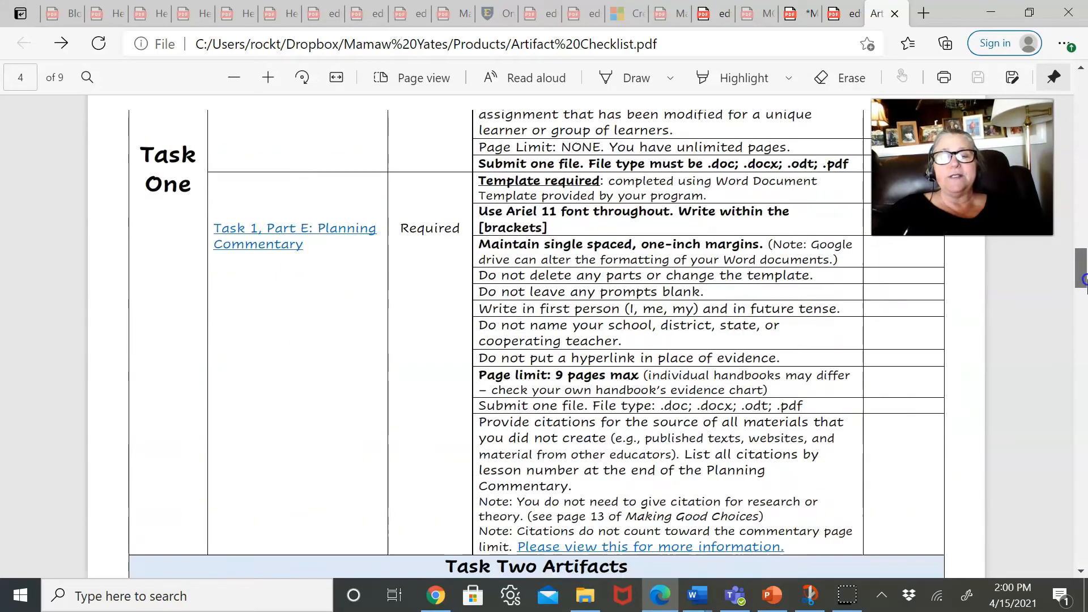
pyautogui.scroll(-3)
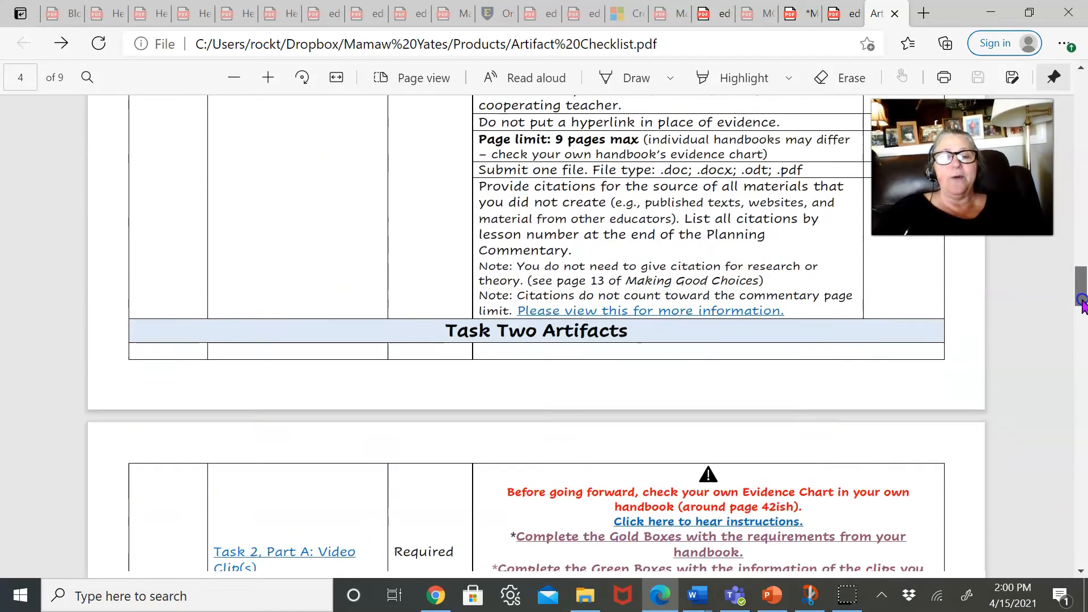
pyautogui.scroll(3)
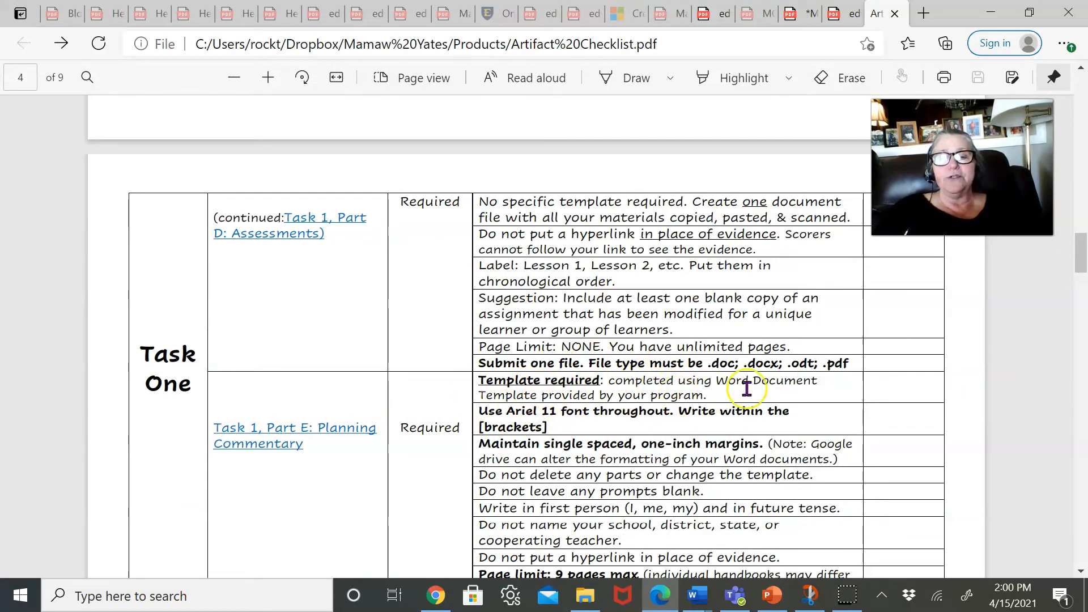
pyautogui.moveTo(888, 423)
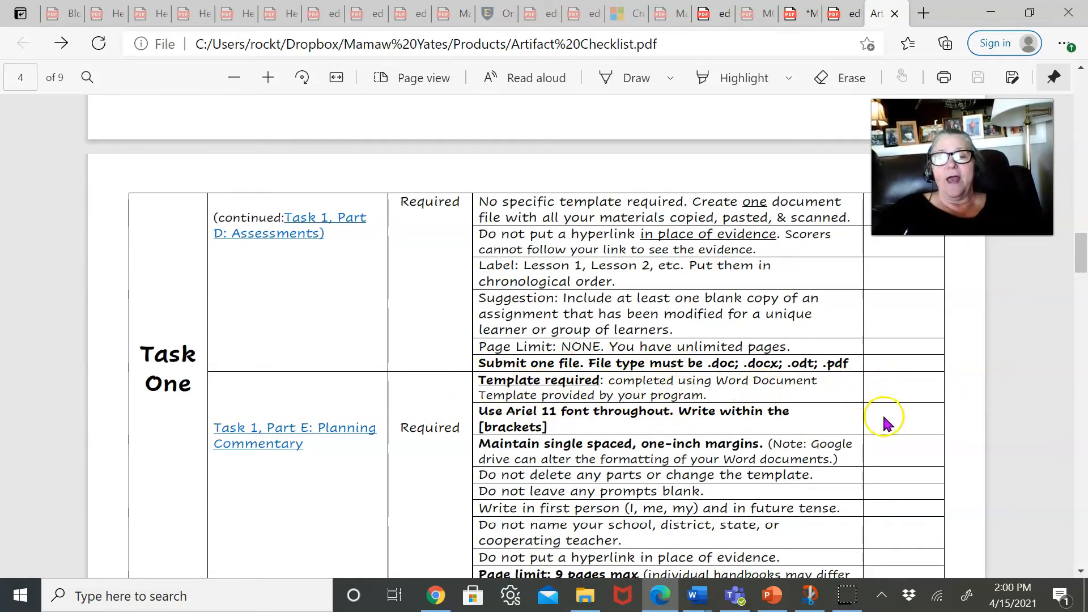
pyautogui.moveTo(1076, 257)
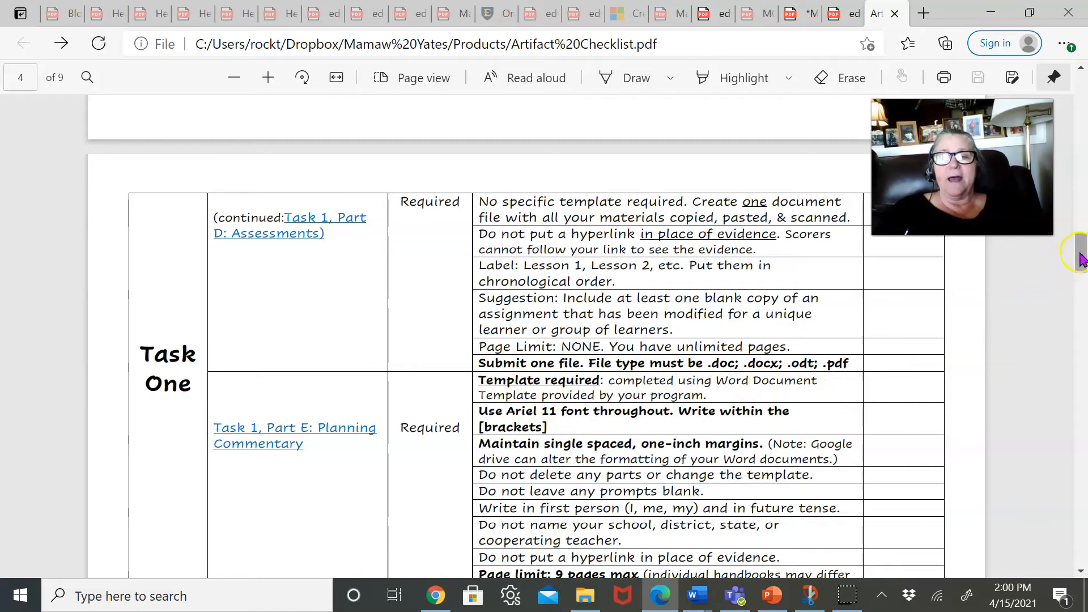
pyautogui.scroll(-3)
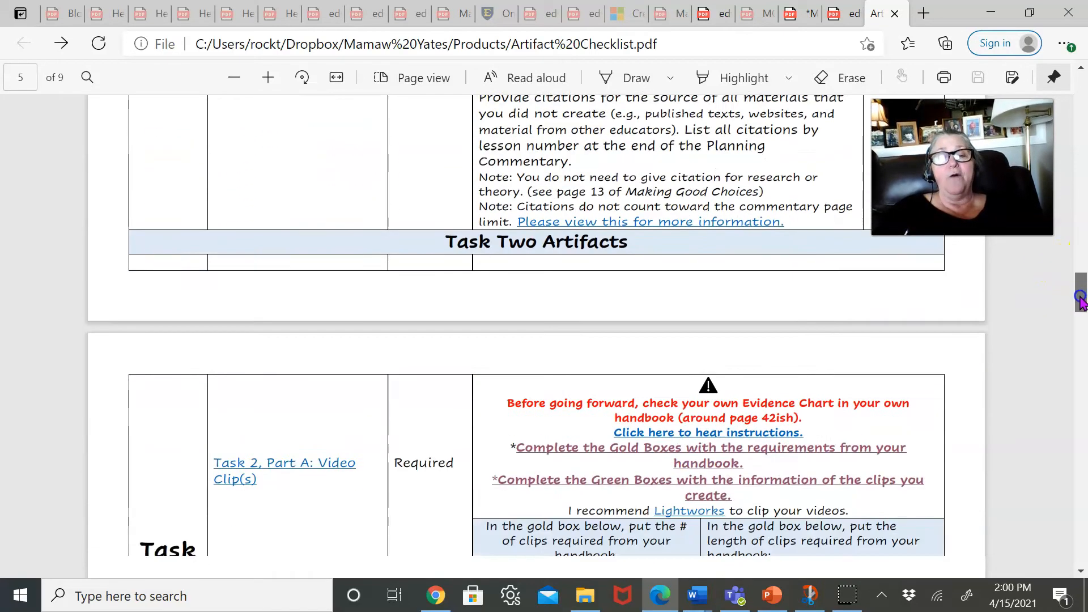
pyautogui.scroll(-3)
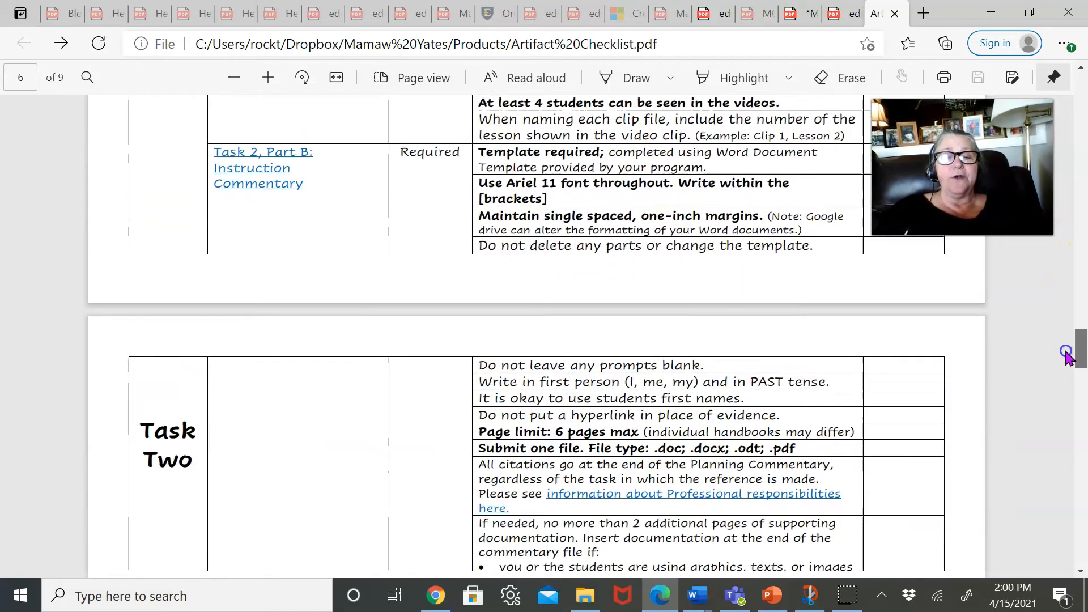
pyautogui.scroll(-3)
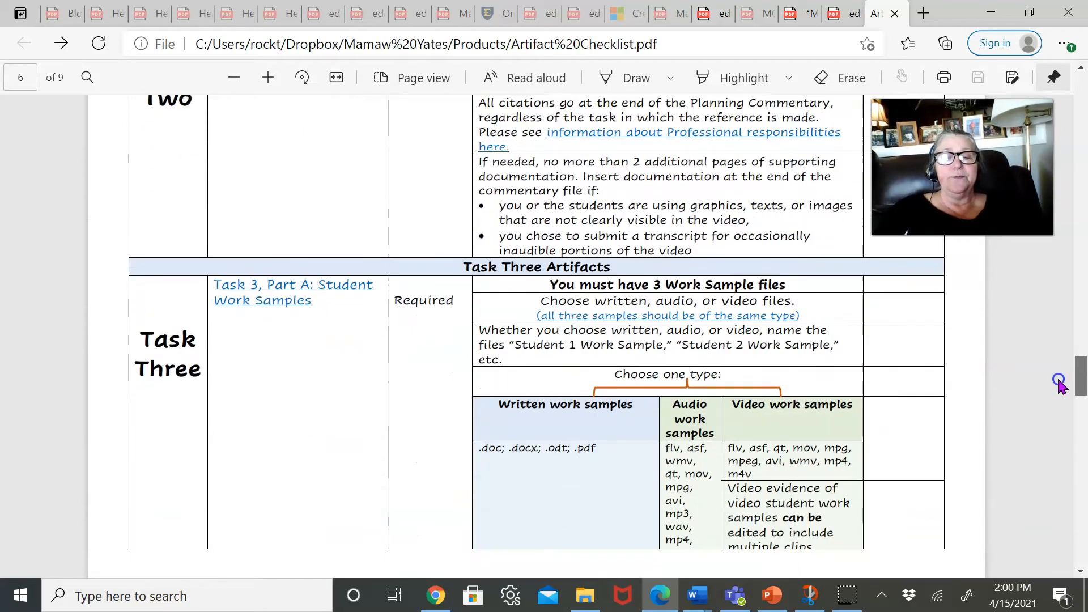
pyautogui.scroll(-3)
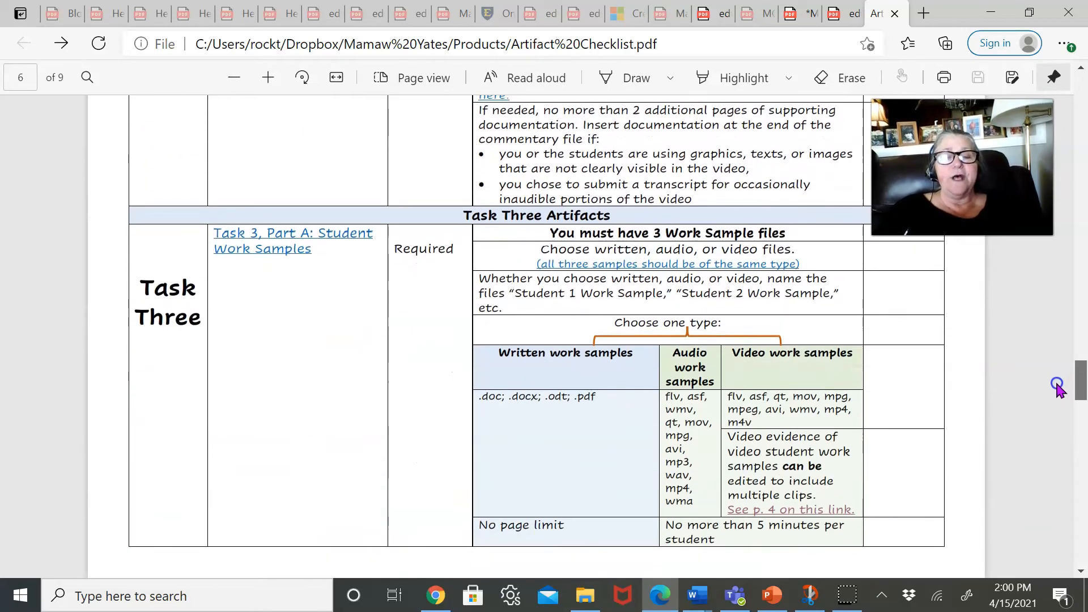
# Step: Scroll down through Task Three's requirements on pages 7–8
pyautogui.scroll(3)
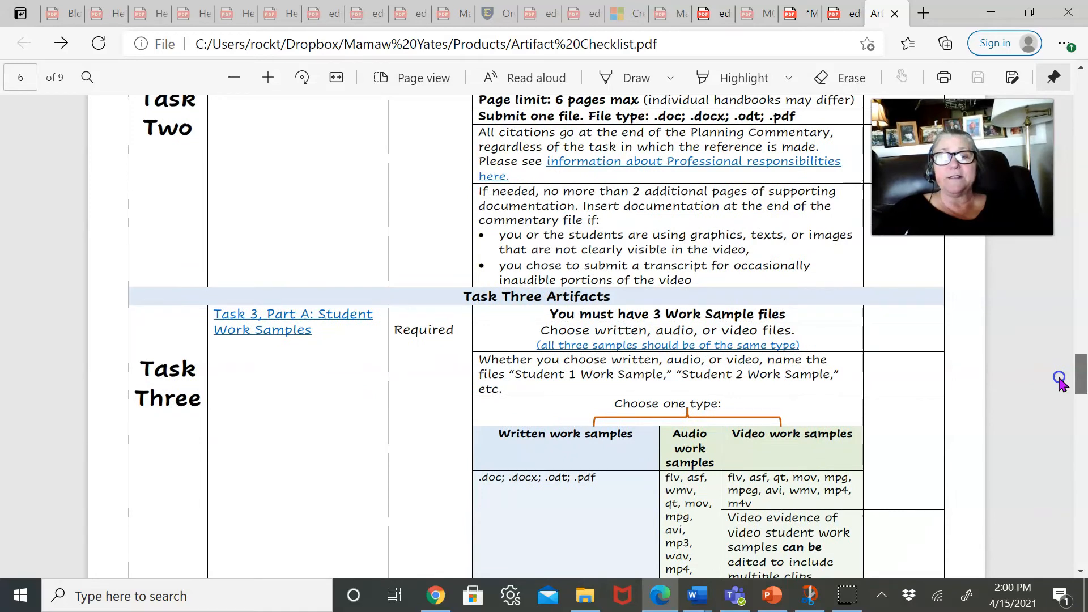
pyautogui.moveTo(899, 410)
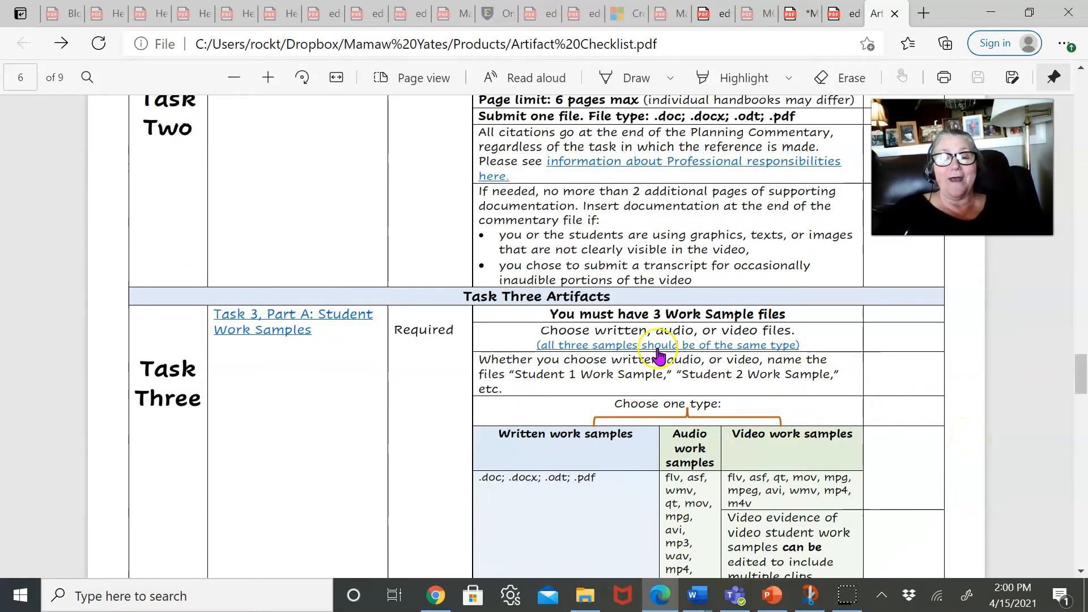
pyautogui.scroll(-3)
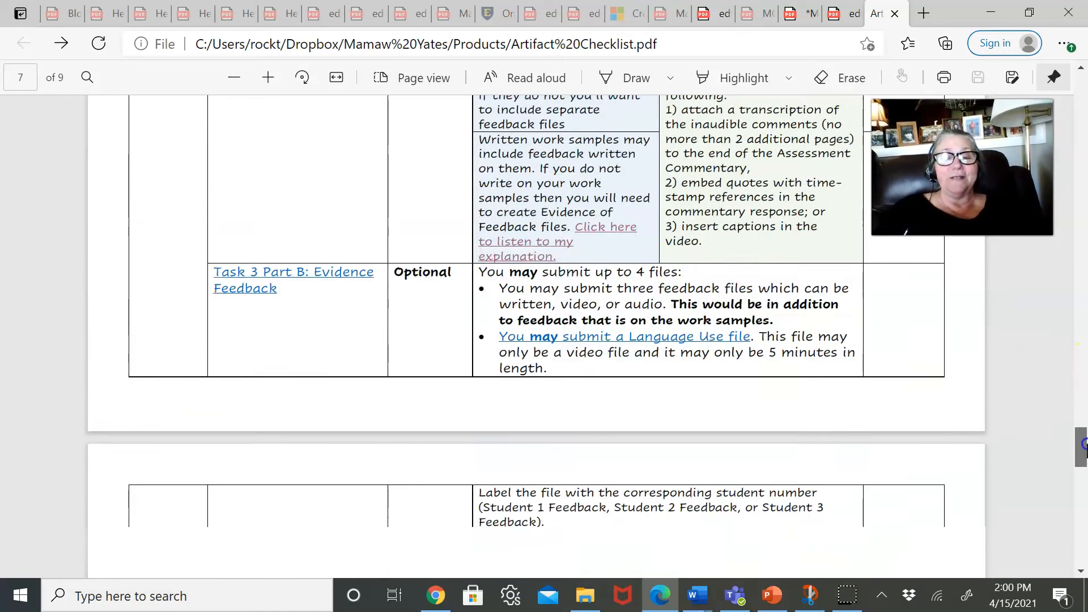
pyautogui.scroll(3)
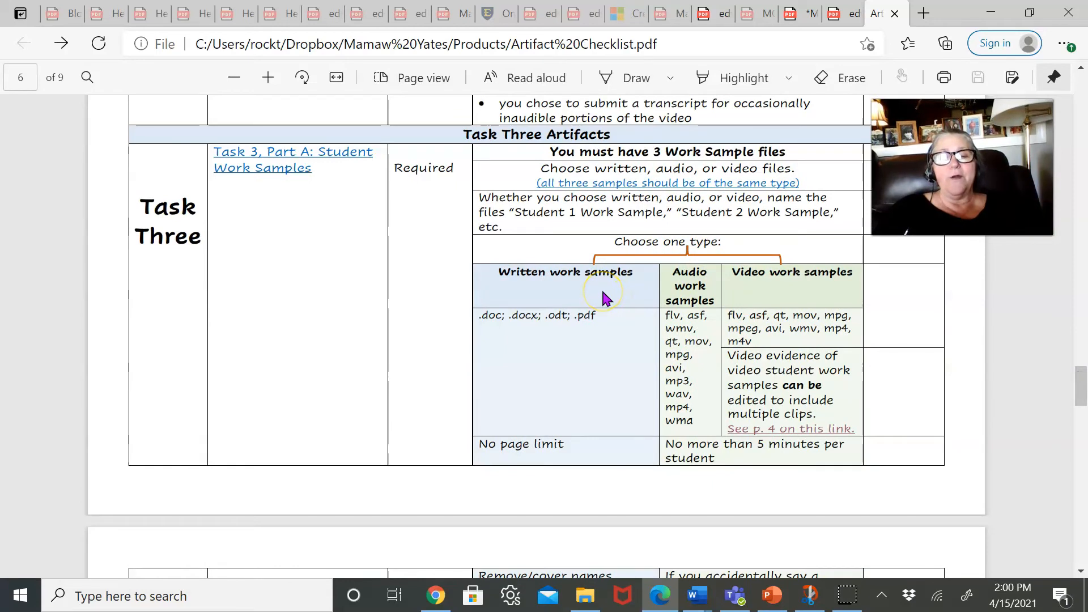
pyautogui.moveTo(784, 300)
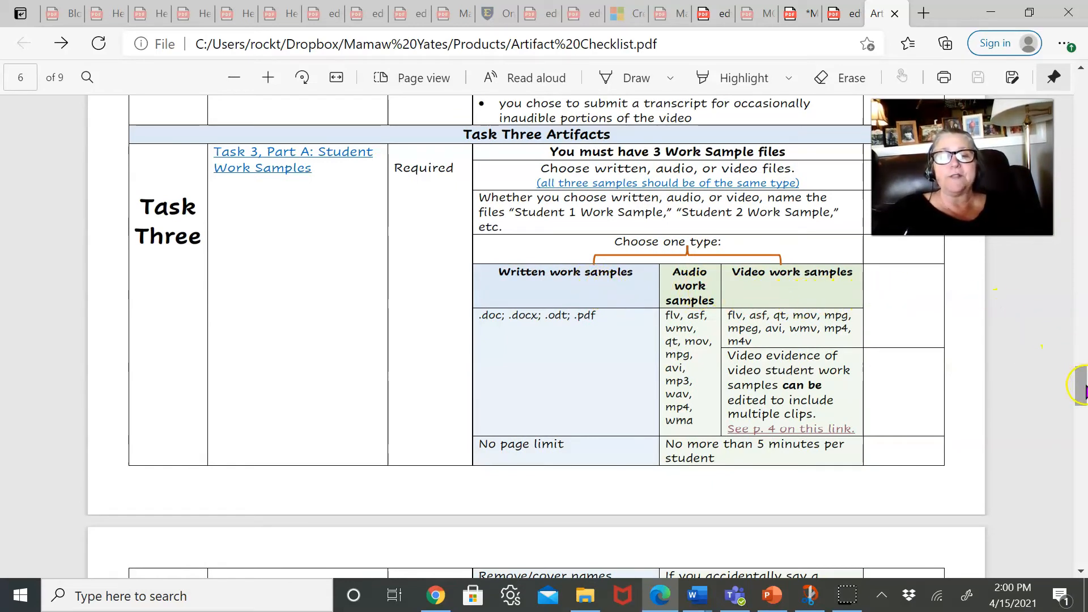
pyautogui.scroll(-3)
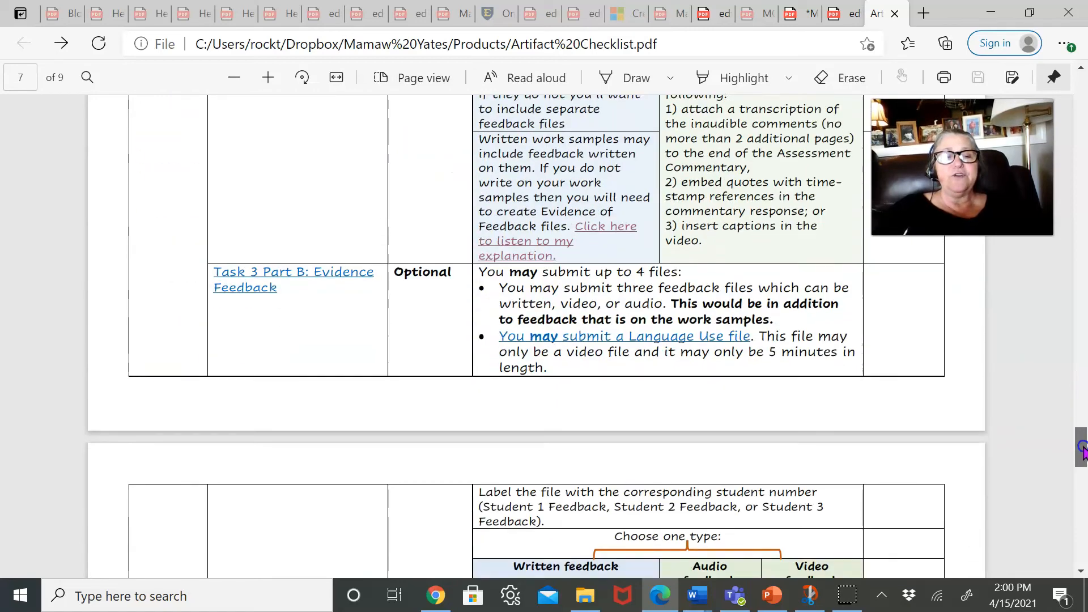
pyautogui.scroll(-3)
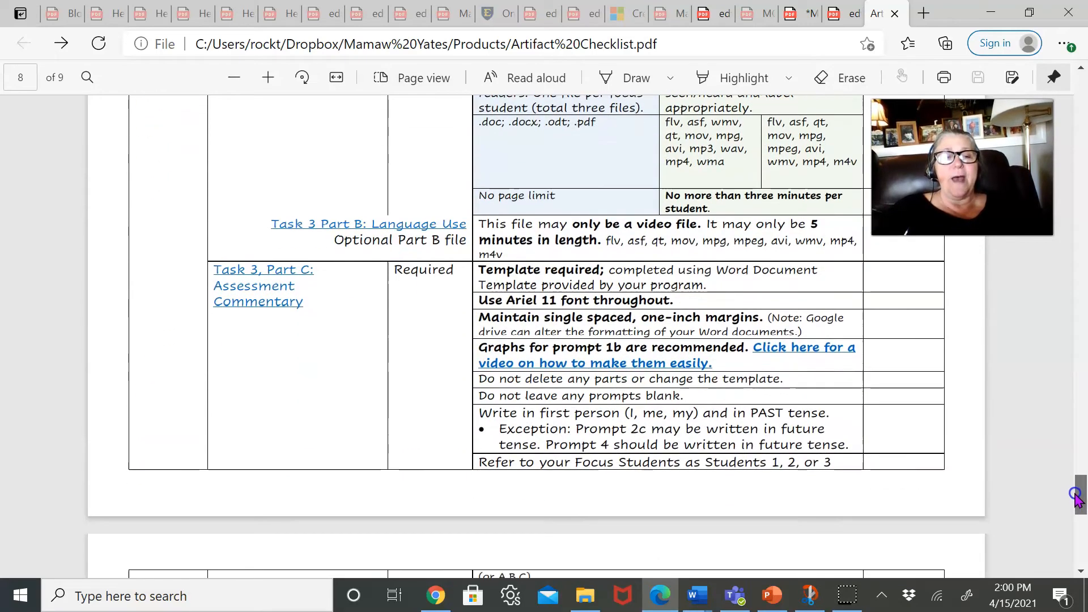
pyautogui.scroll(3)
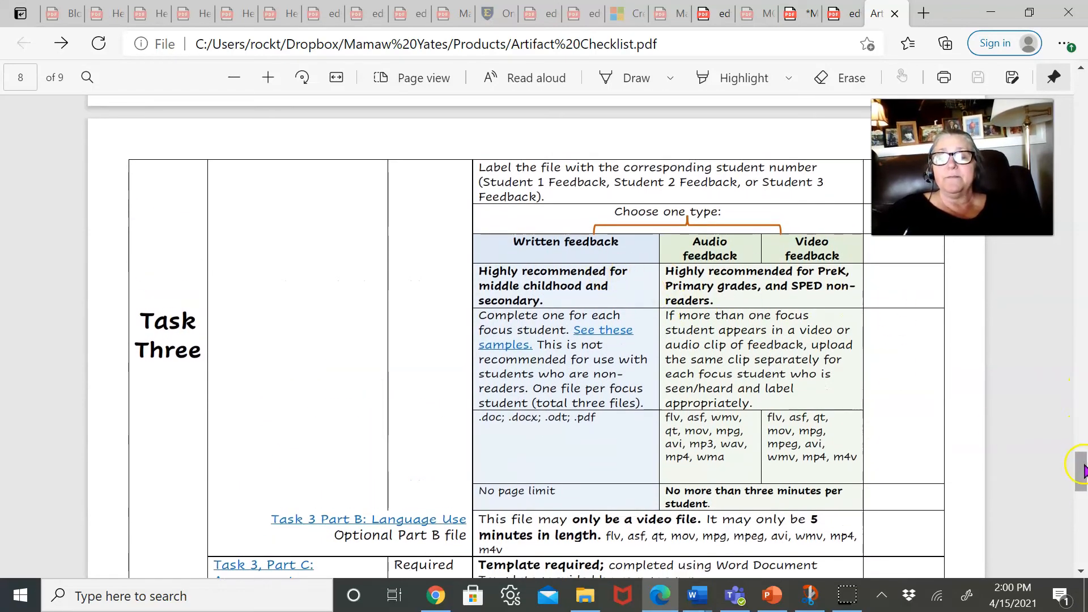
# Step: Scroll back up toward the Task 1 Part E Planning Commentary table on page 4
pyautogui.scroll(-3)
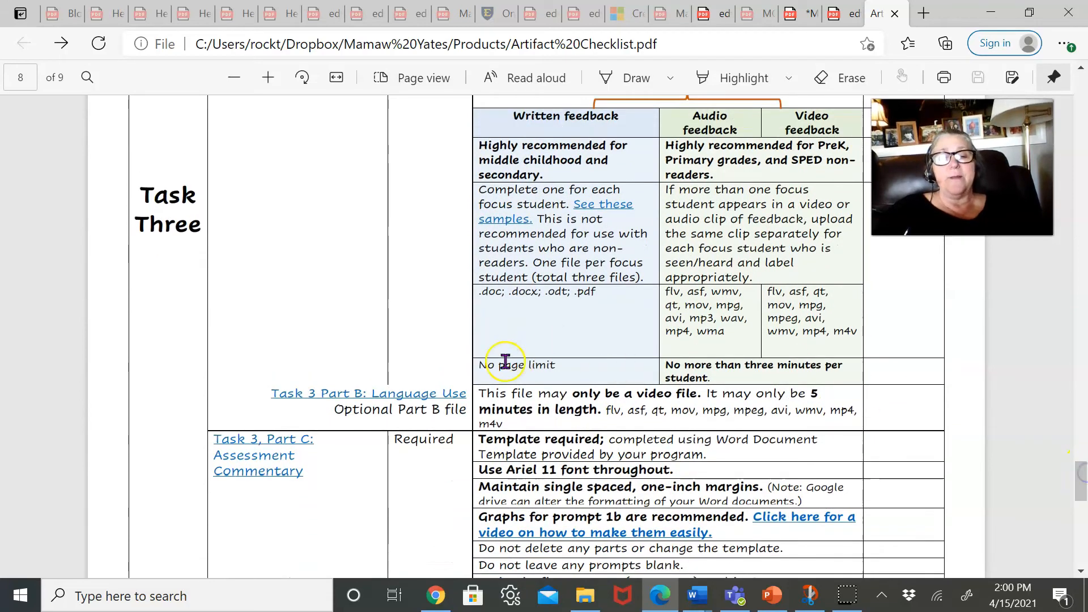
pyautogui.scroll(3)
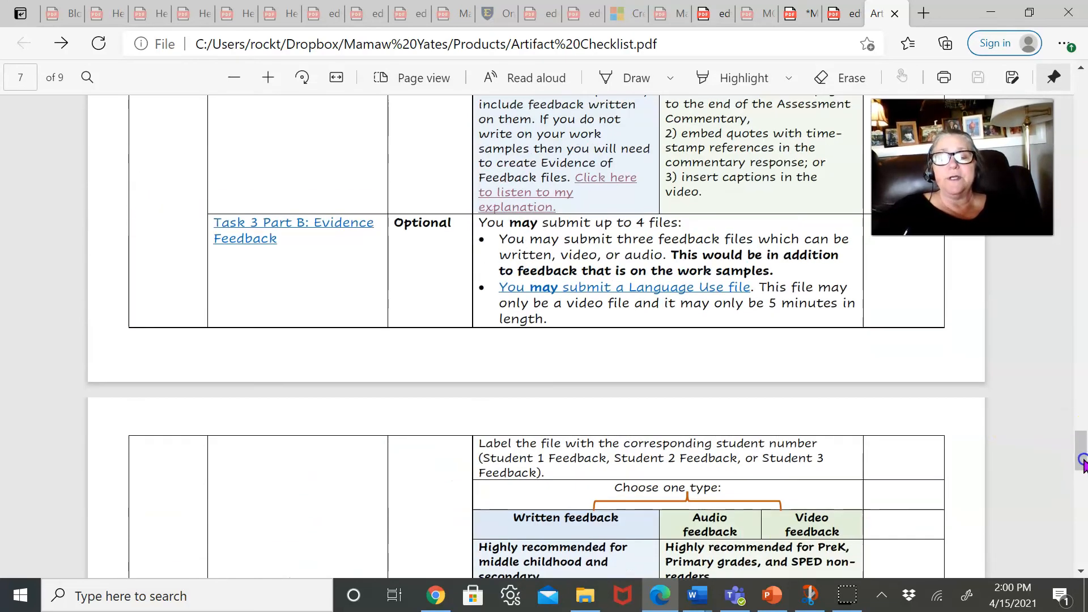
pyautogui.scroll(3)
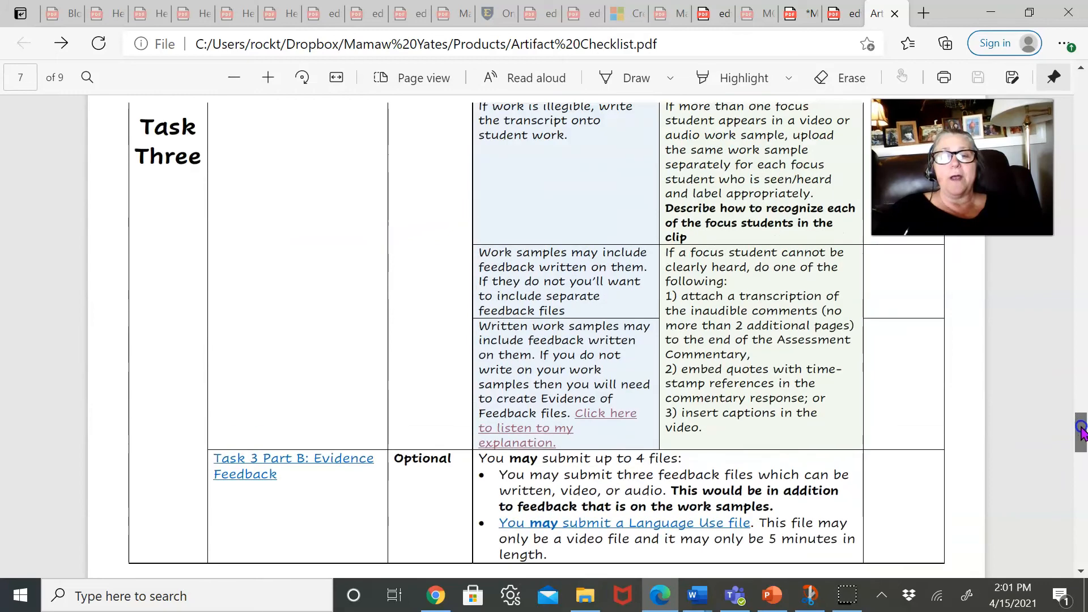
pyautogui.scroll(3)
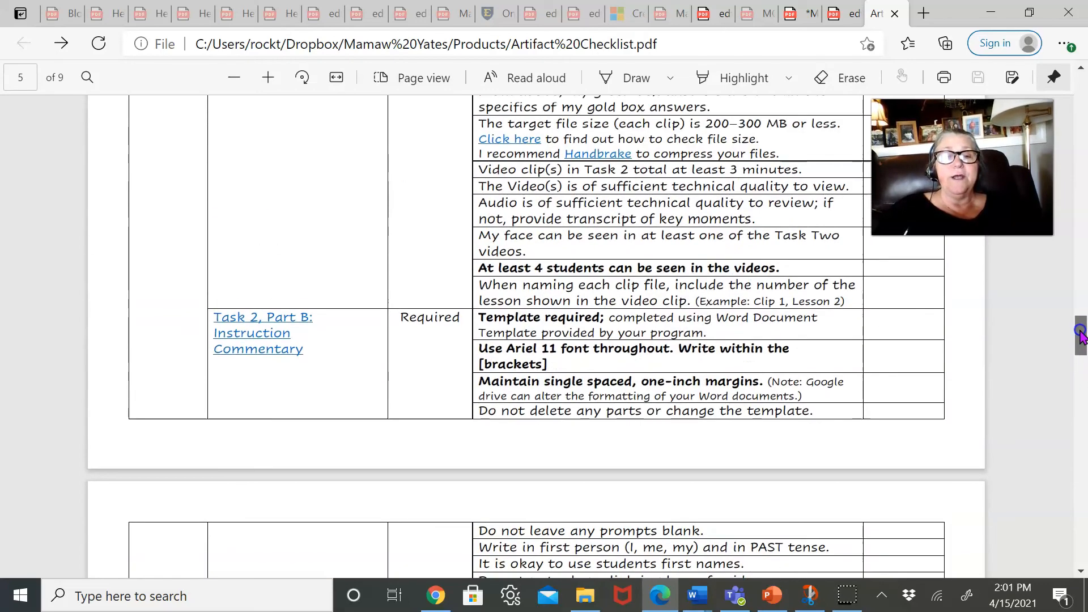
pyautogui.scroll(3)
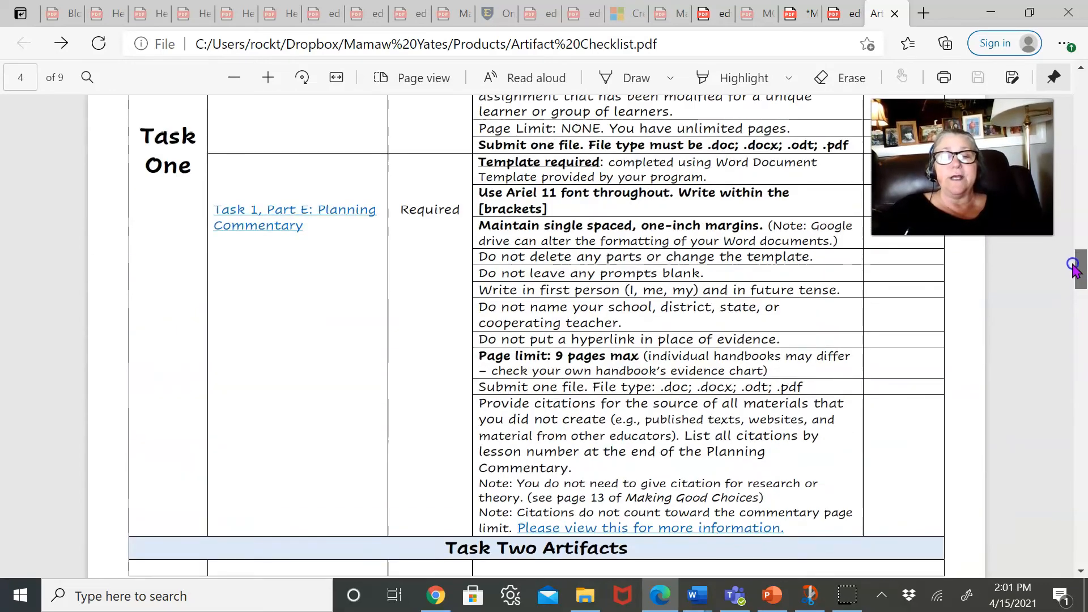
pyautogui.scroll(-3)
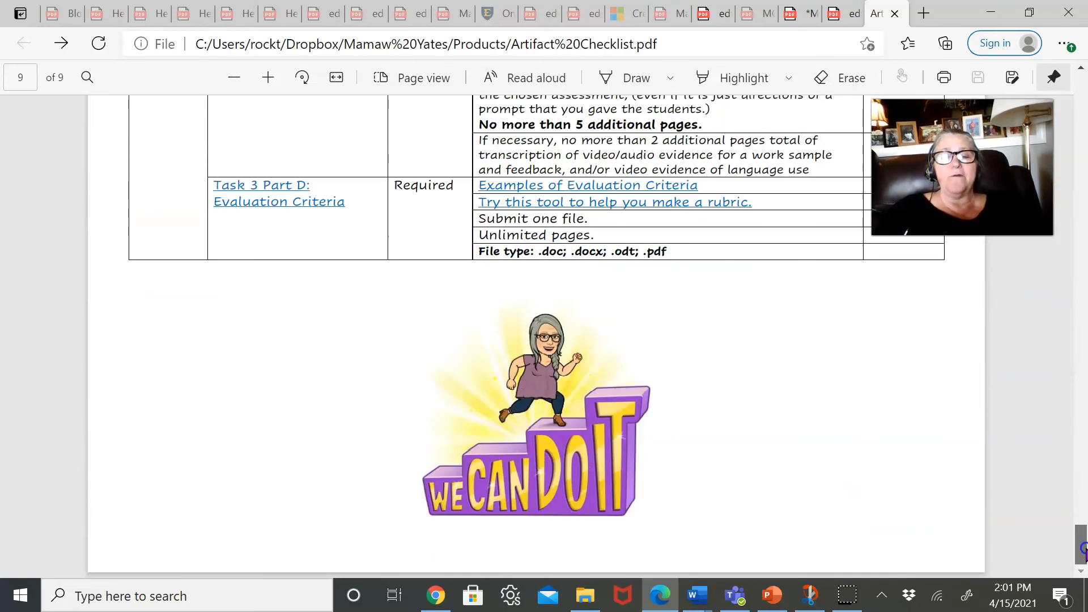
# Step: Scroll back to the cover page's Mamaw Yates Ultimate Artifact Chart welcome message
pyautogui.scroll(3)
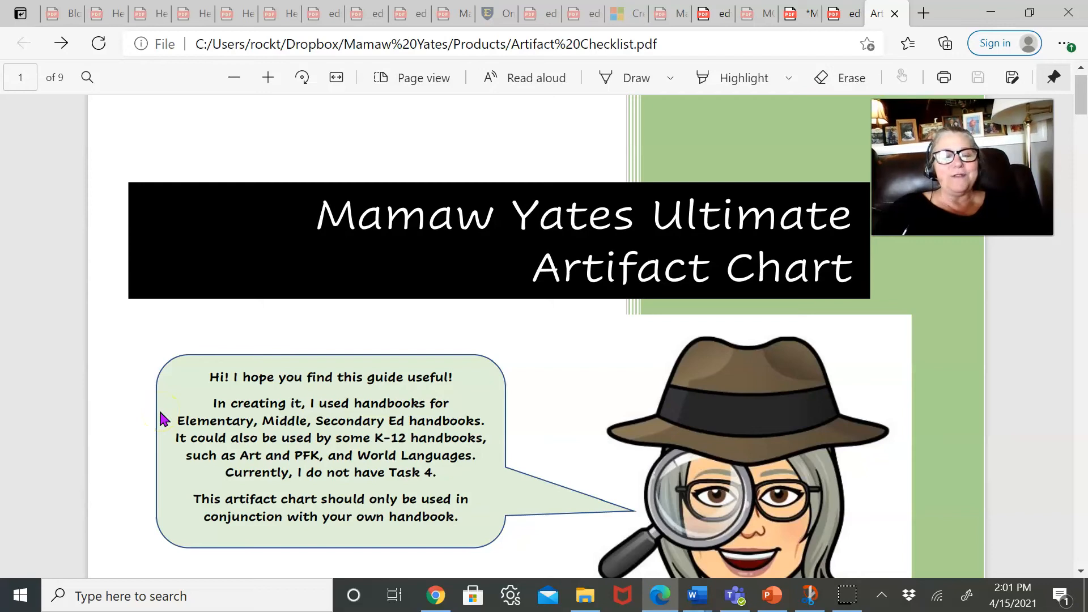
pyautogui.moveTo(117, 454)
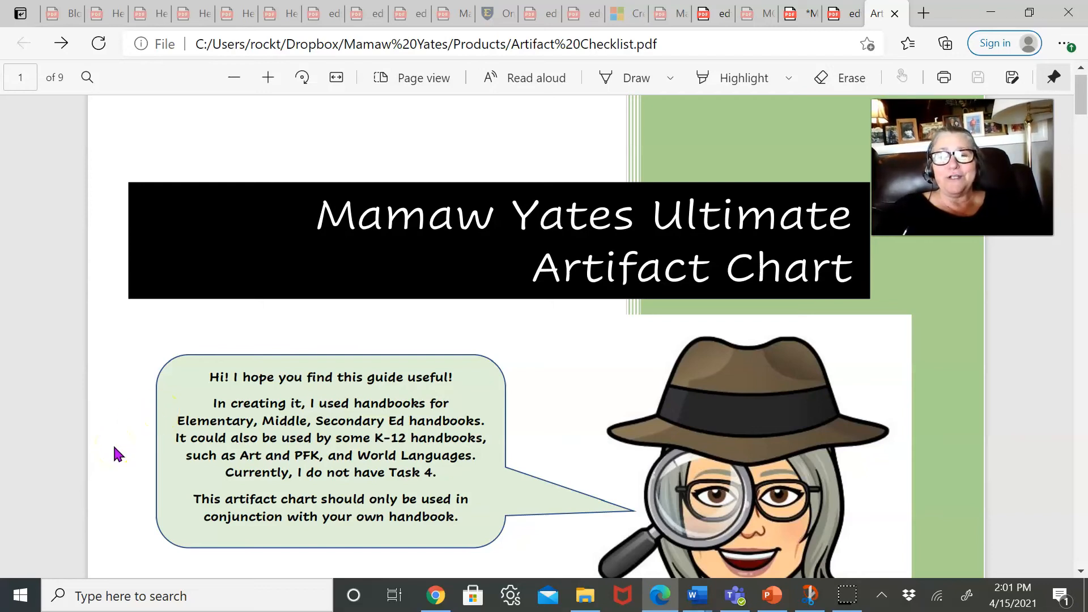